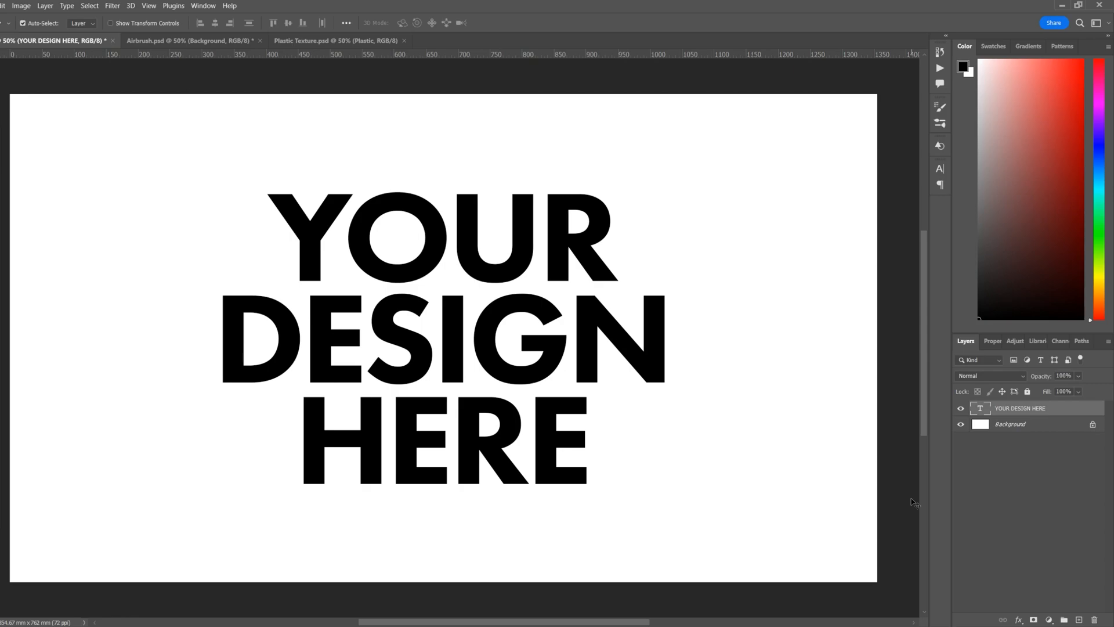
{"action": "mouse_move", "coordinate": [917, 473]}
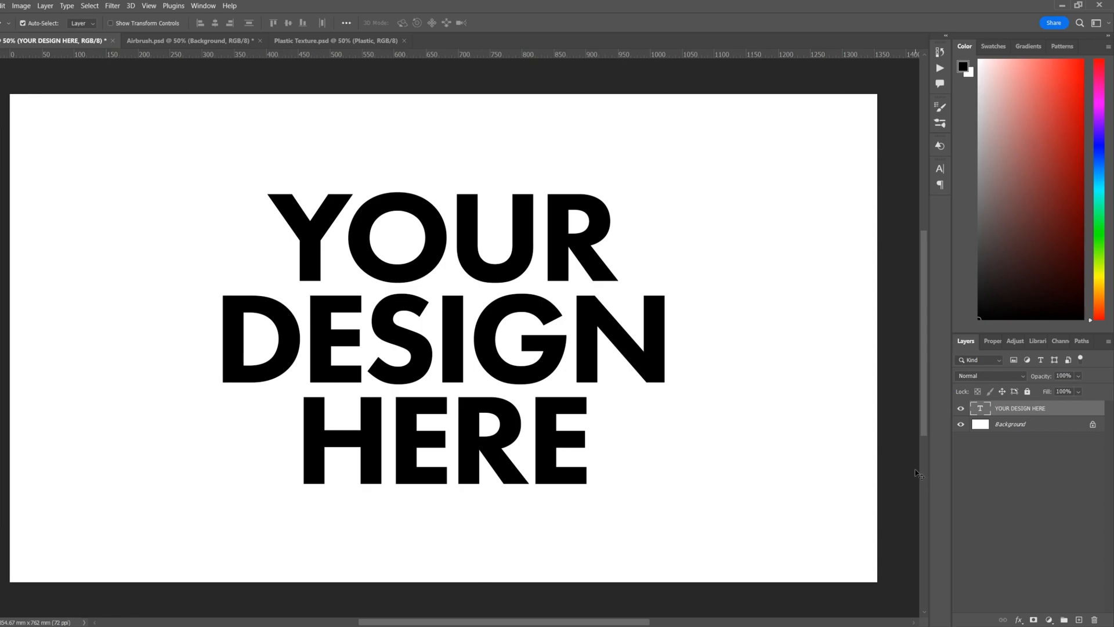
- Convert the YOUR DESIGN HERE text layer into a smart object
{"action": "right_click", "coordinate": [1019, 408]}
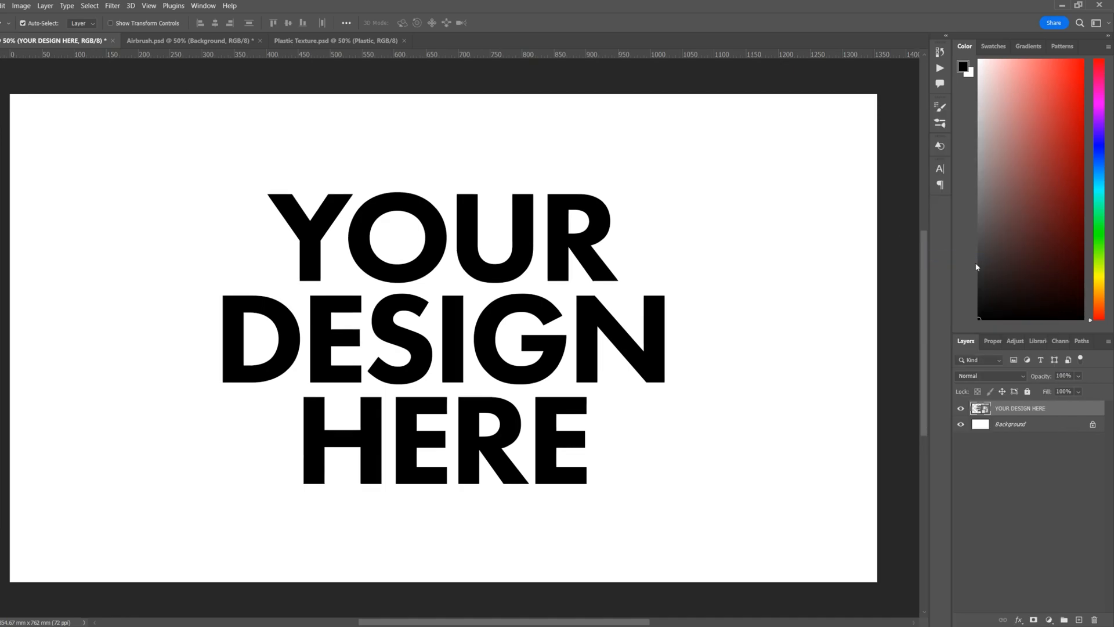
{"action": "mouse_move", "coordinate": [1046, 467]}
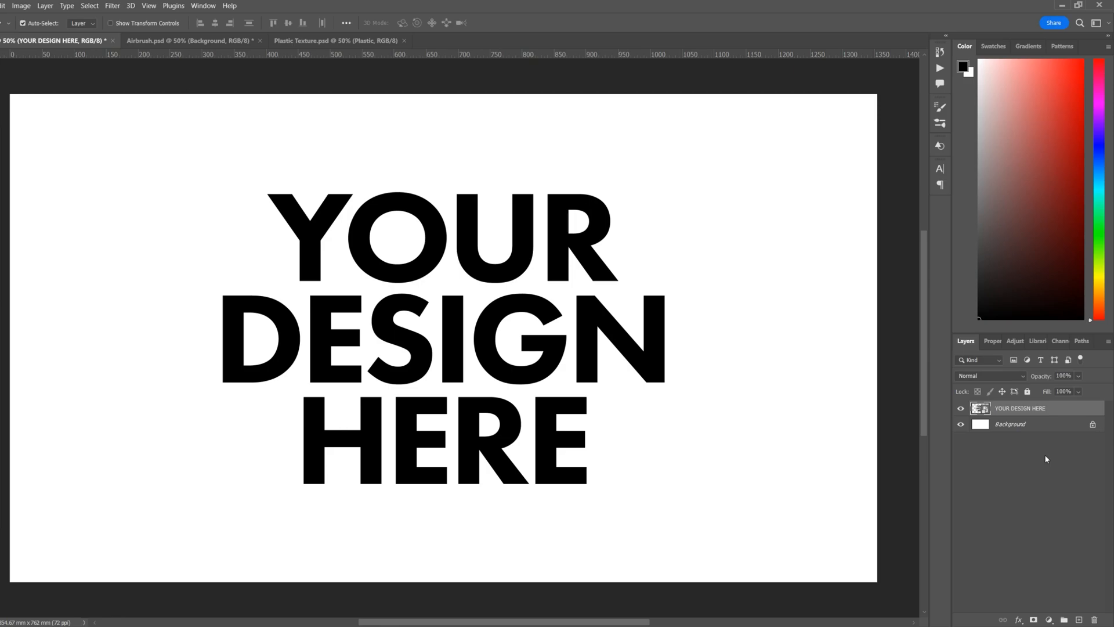
{"action": "mouse_move", "coordinate": [986, 499]}
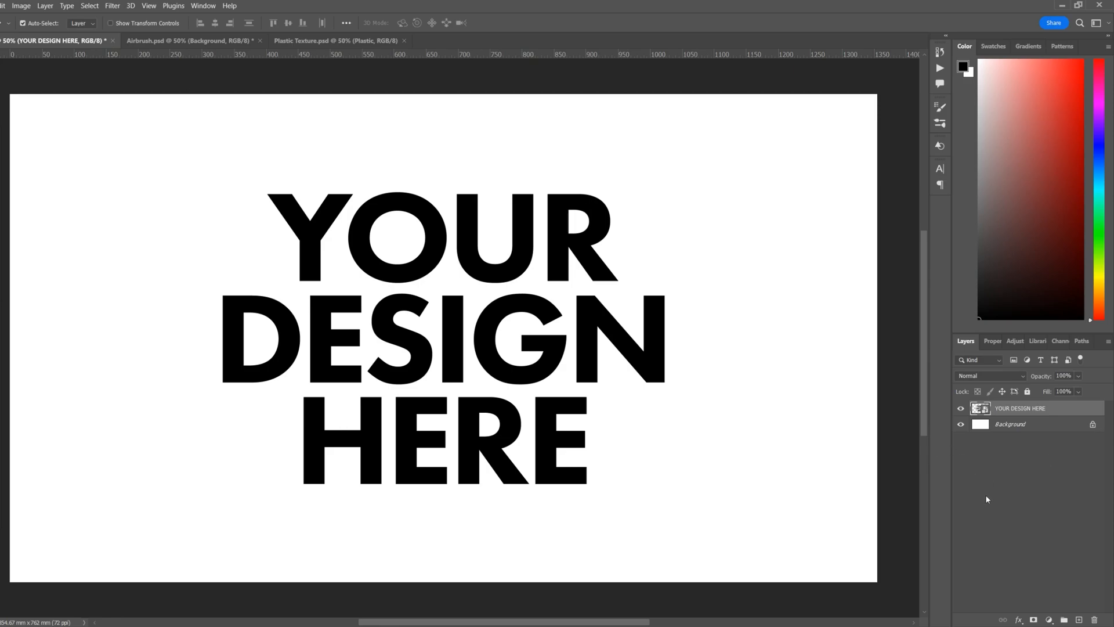
{"action": "mouse_move", "coordinate": [395, 363]}
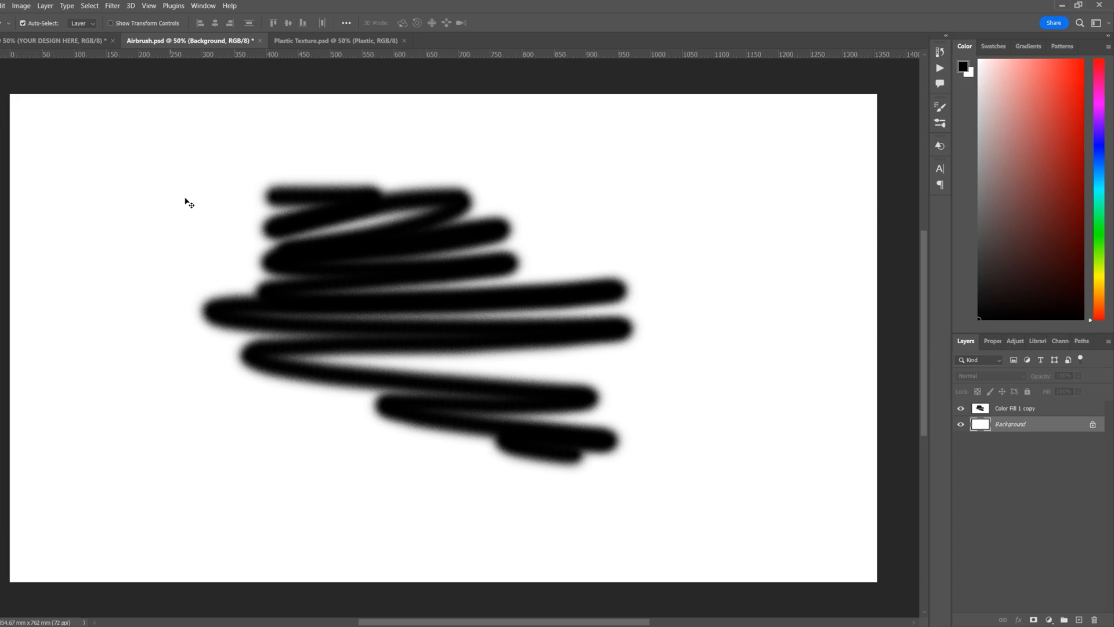
{"action": "mouse_move", "coordinate": [298, 295]}
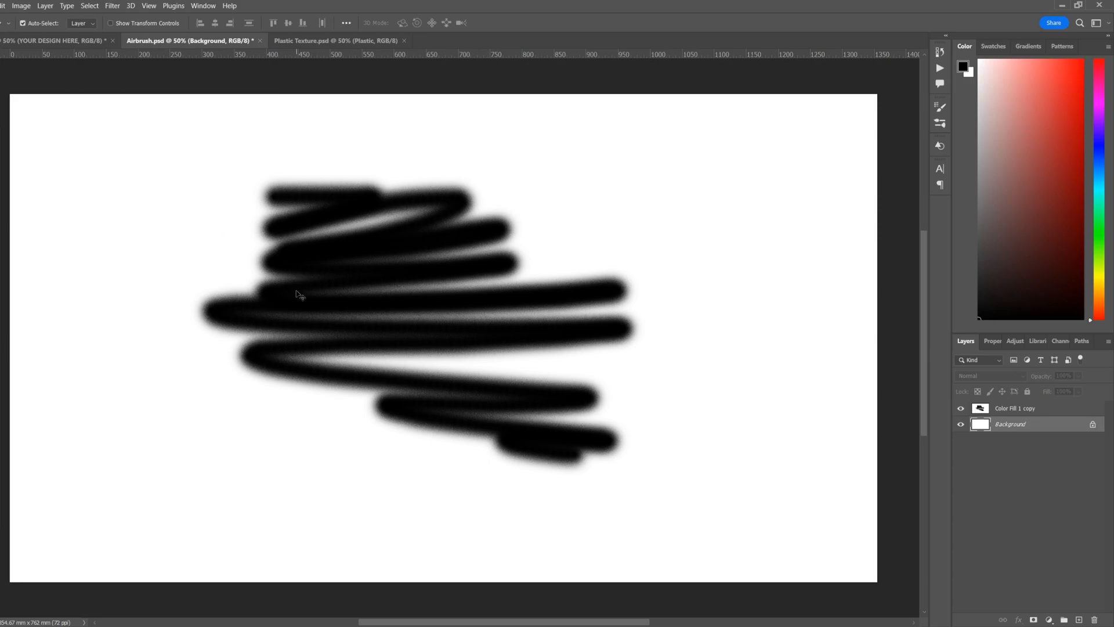
{"action": "mouse_move", "coordinate": [483, 214]}
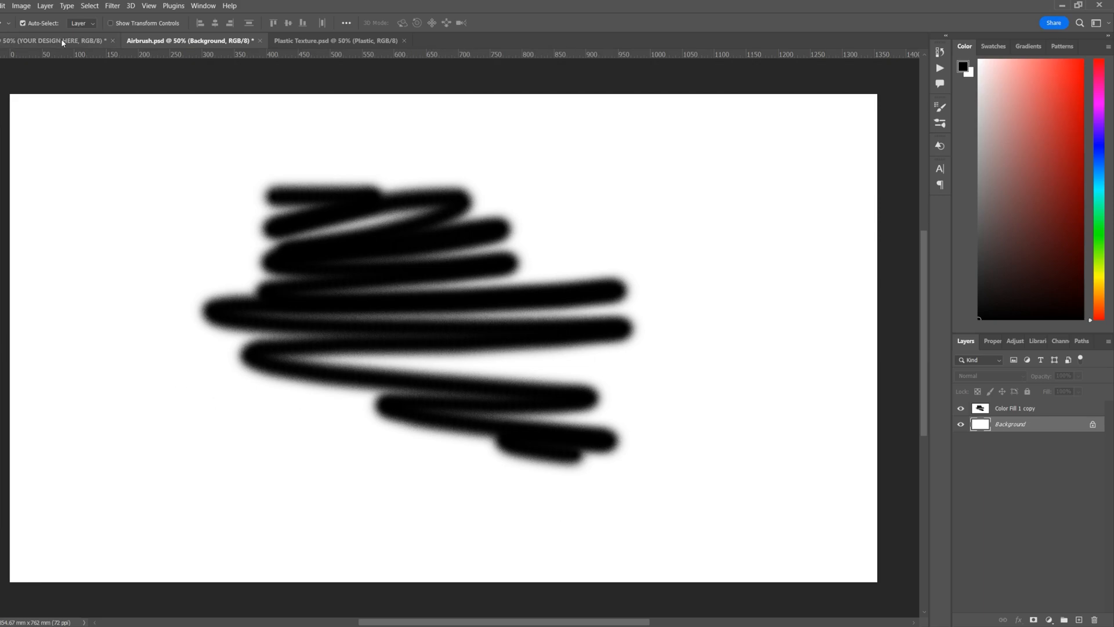
{"action": "left_click", "coordinate": [53, 40]}
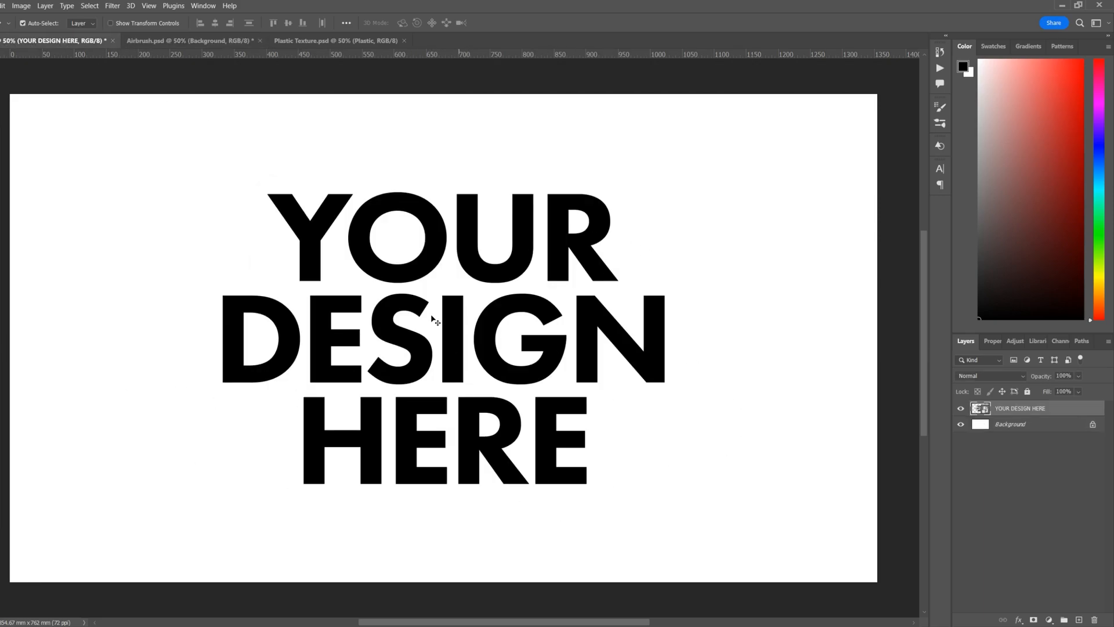
{"action": "left_click", "coordinate": [189, 41]}
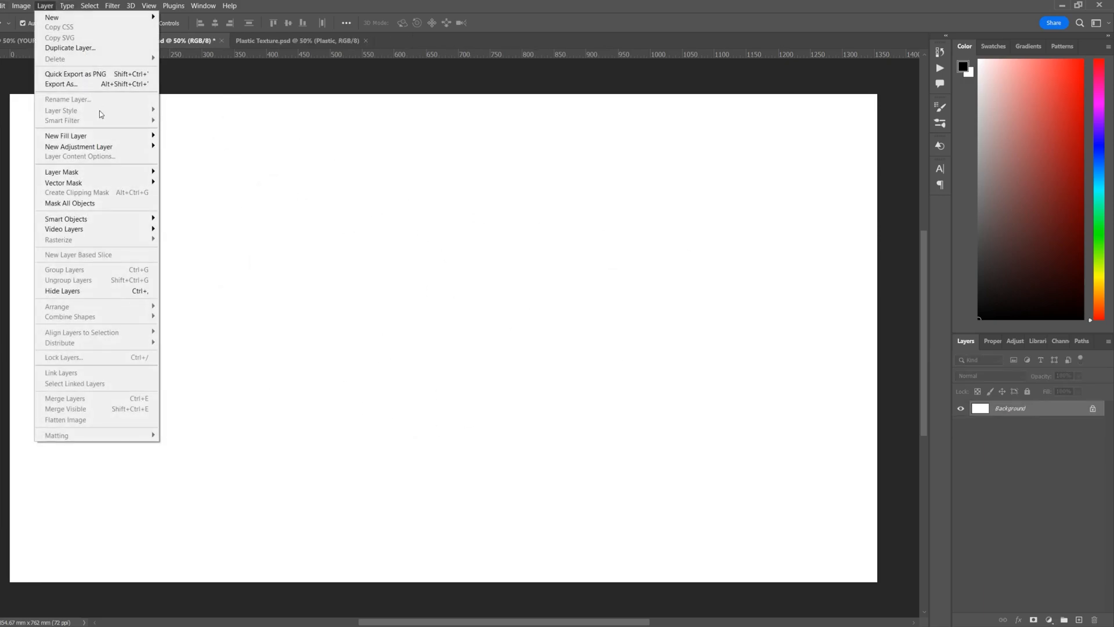
- Create a new empty Layer 1 above the Airbrush document's white background
{"action": "left_click", "coordinate": [65, 136]}
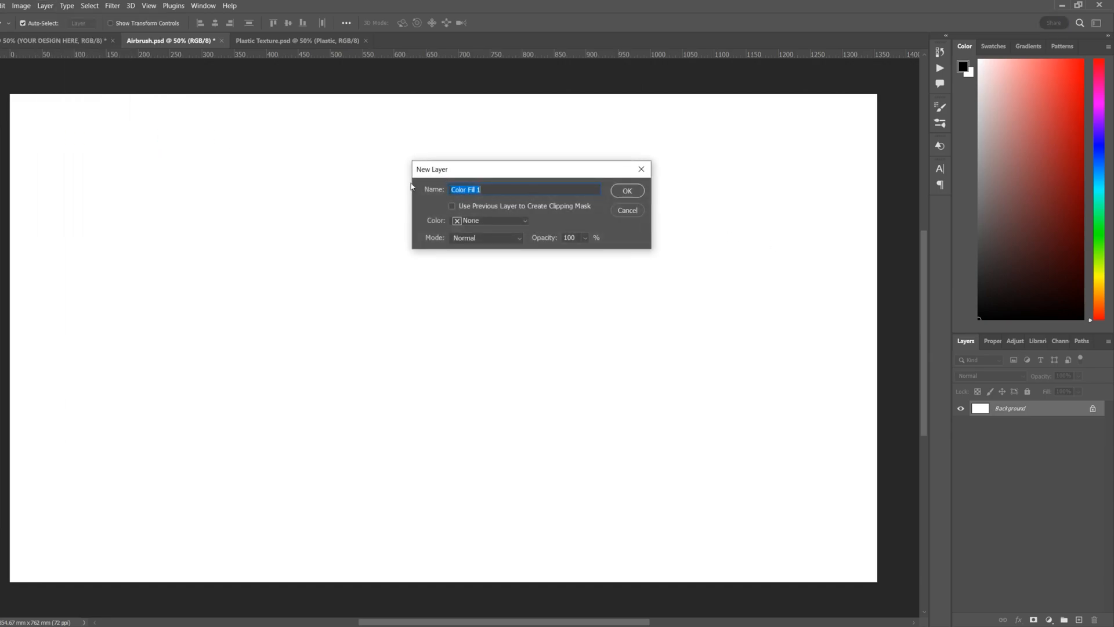
{"action": "left_click", "coordinate": [626, 191]}
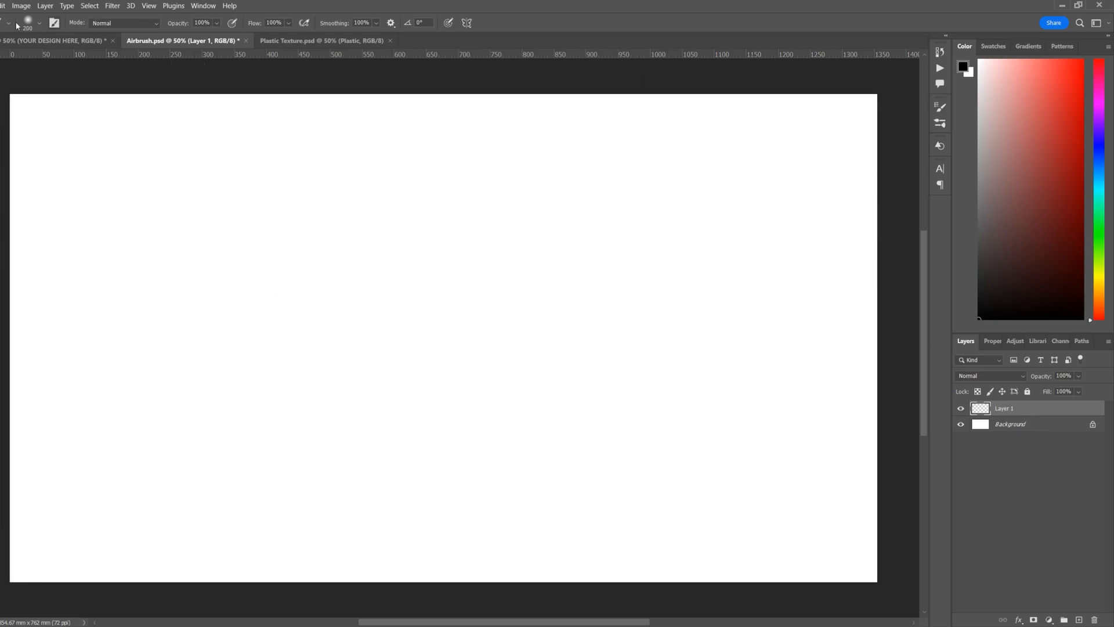
- Paint a black zigzag on Layer 1 with the 200 px Soft Round brush
{"action": "left_click", "coordinate": [54, 22]}
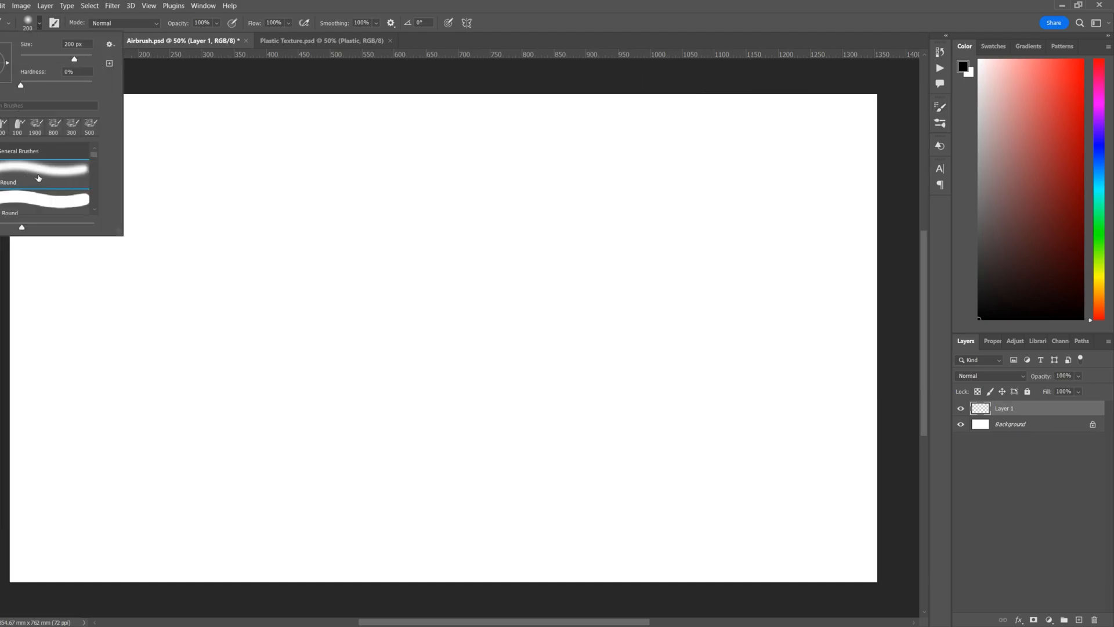
{"action": "left_click", "coordinate": [159, 77]}
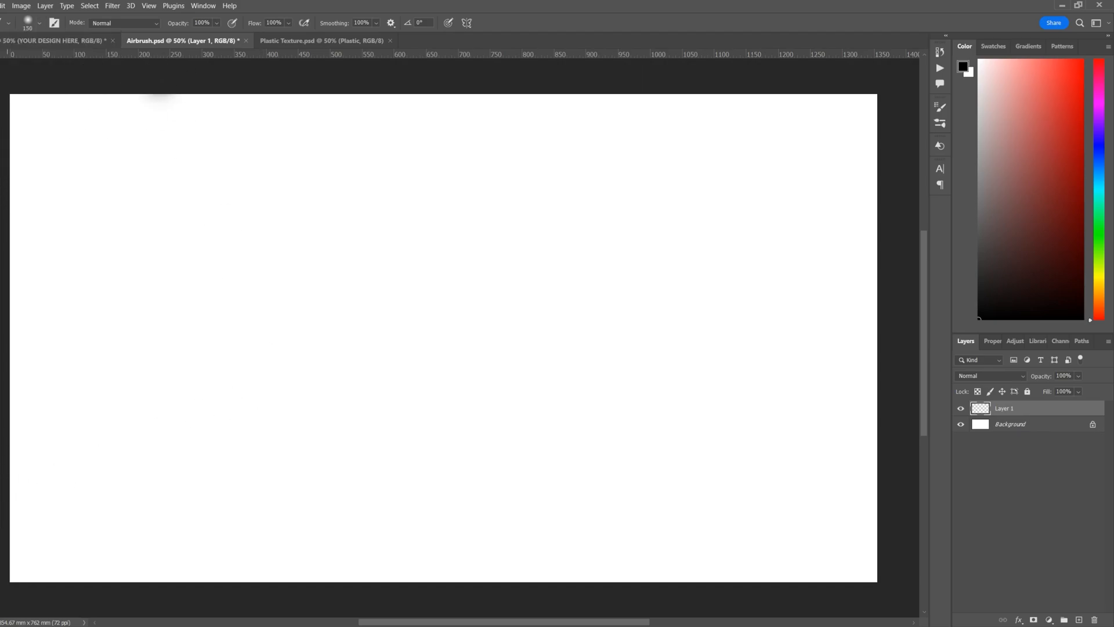
{"action": "left_click", "coordinate": [963, 63]}
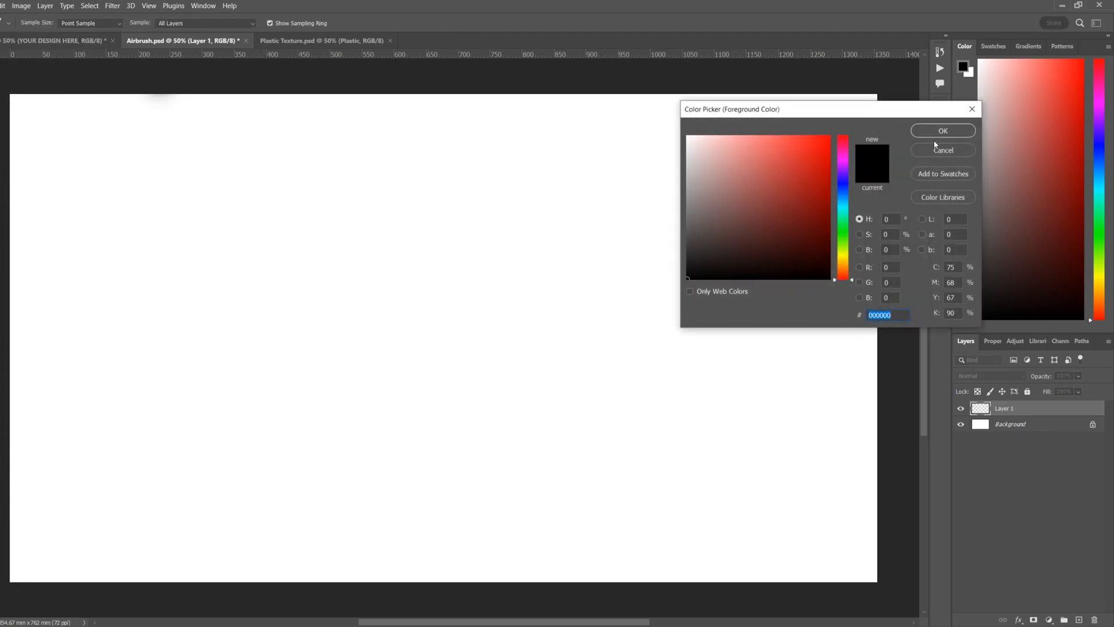
{"action": "left_click", "coordinate": [943, 131]}
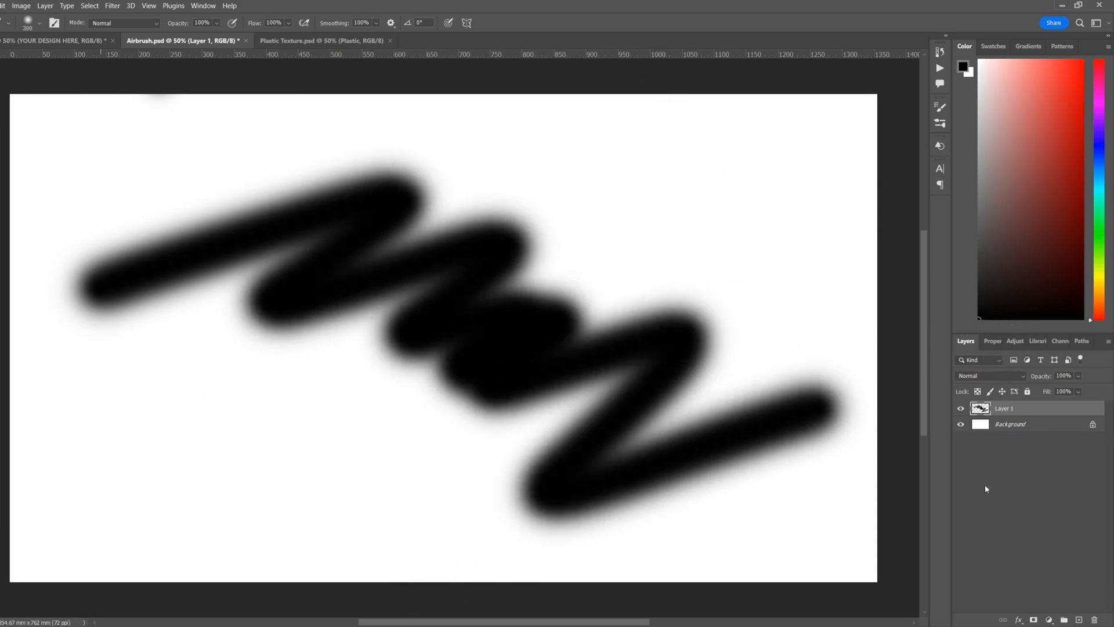
- Add a mid-grey #808080 solid colour fill layer covering the zigzag
{"action": "left_click", "coordinate": [44, 6]}
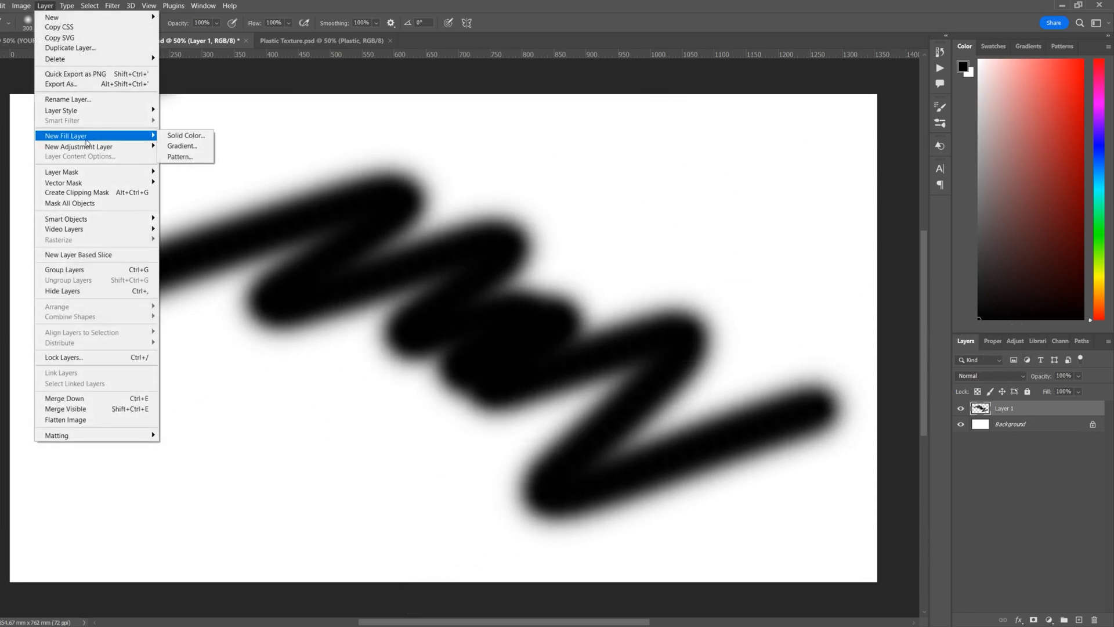
{"action": "left_click", "coordinate": [186, 136]}
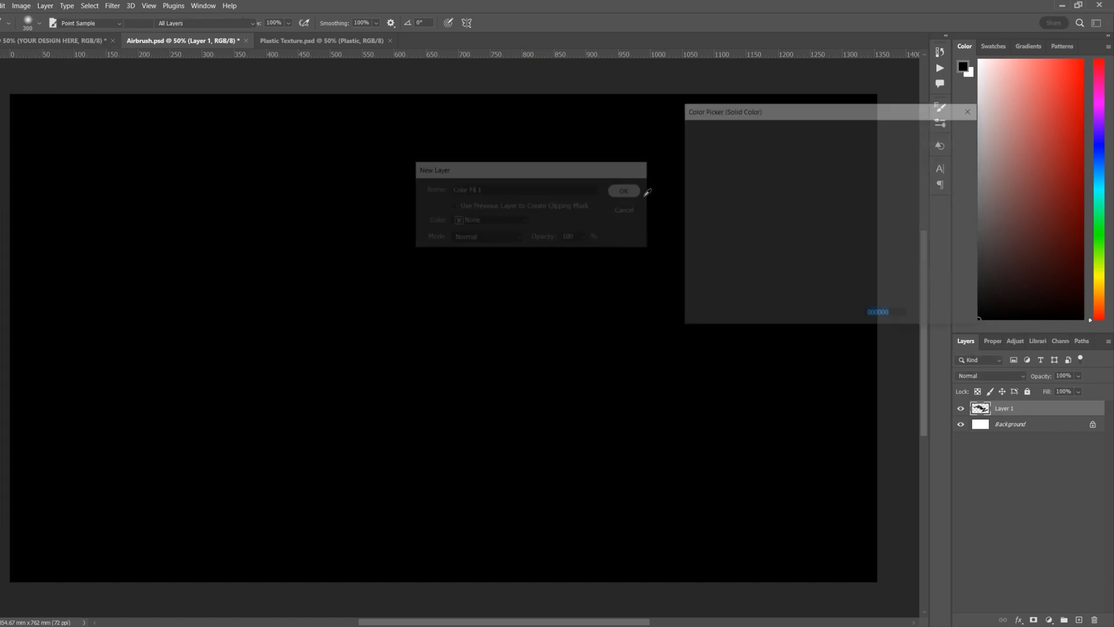
{"action": "left_click", "coordinate": [623, 190]}
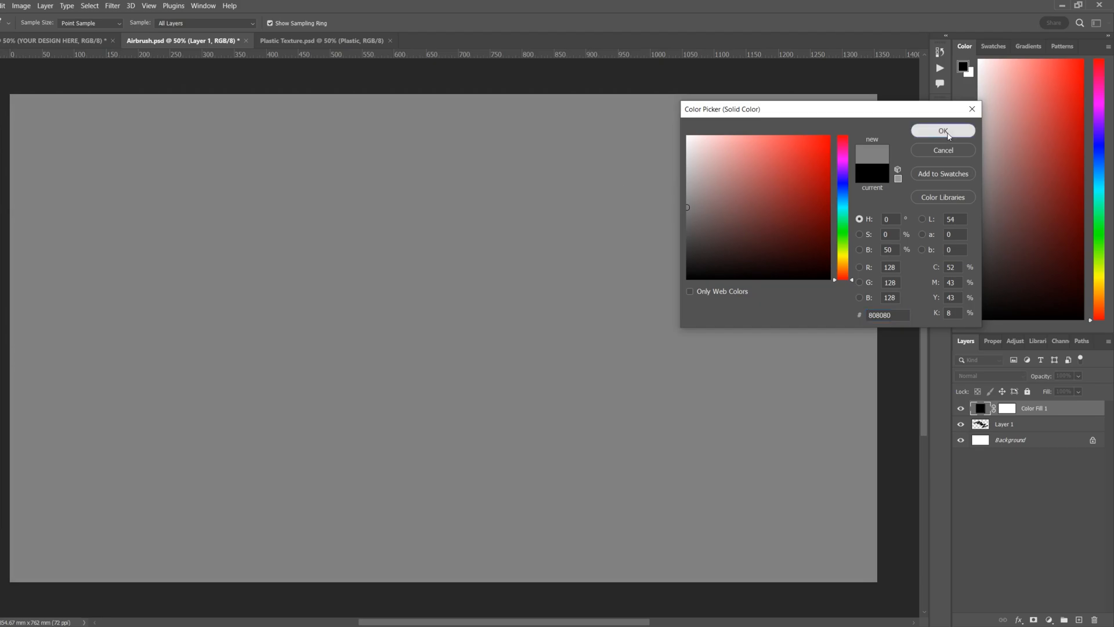
{"action": "left_click", "coordinate": [943, 131]}
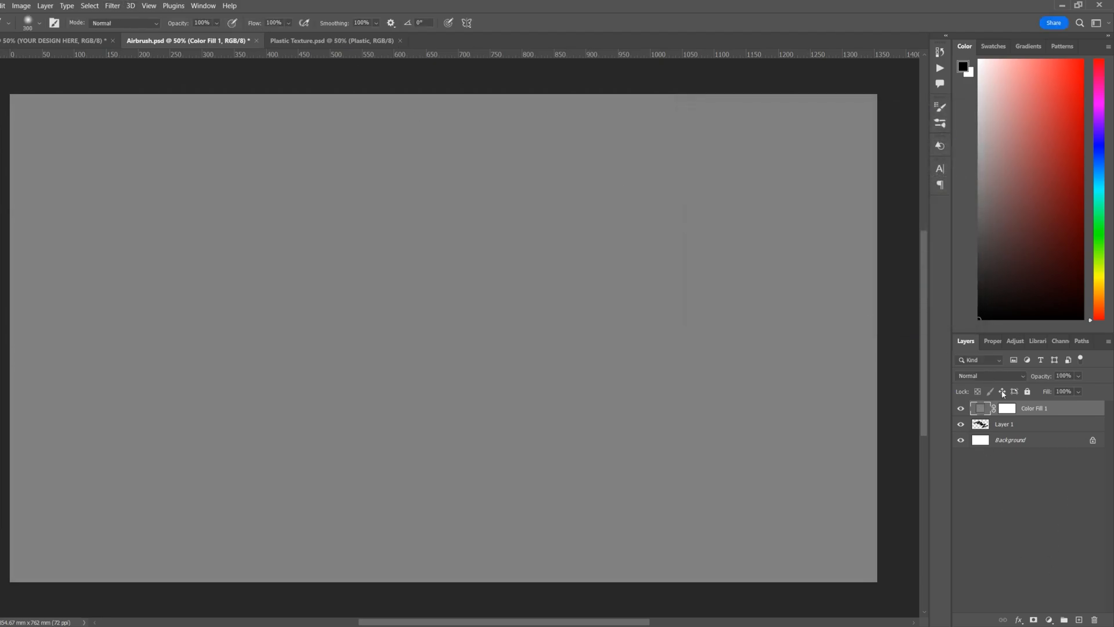
{"action": "left_click", "coordinate": [982, 407]}
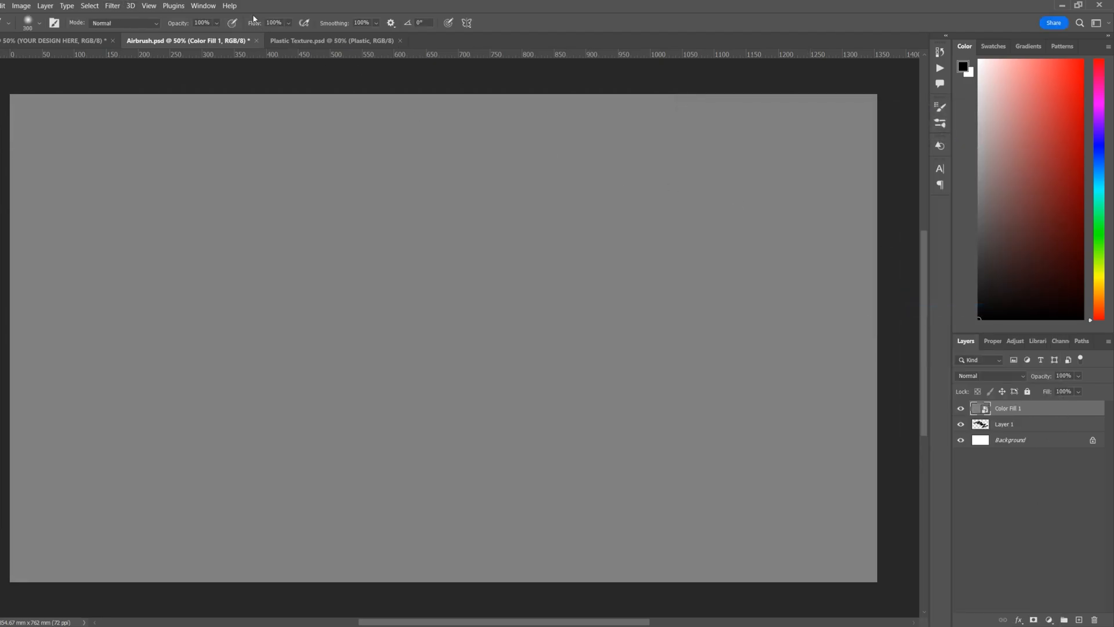
- Apply 15% Gaussian monochromatic Add Noise to the grey fill layer
{"action": "left_click", "coordinate": [111, 5]}
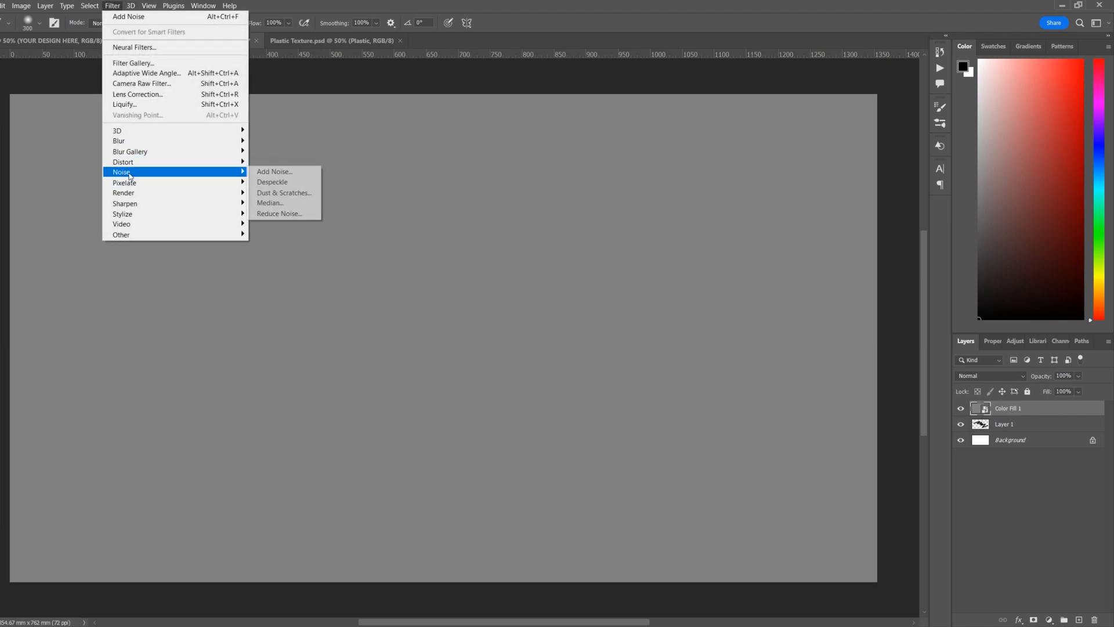
{"action": "left_click", "coordinate": [274, 172]}
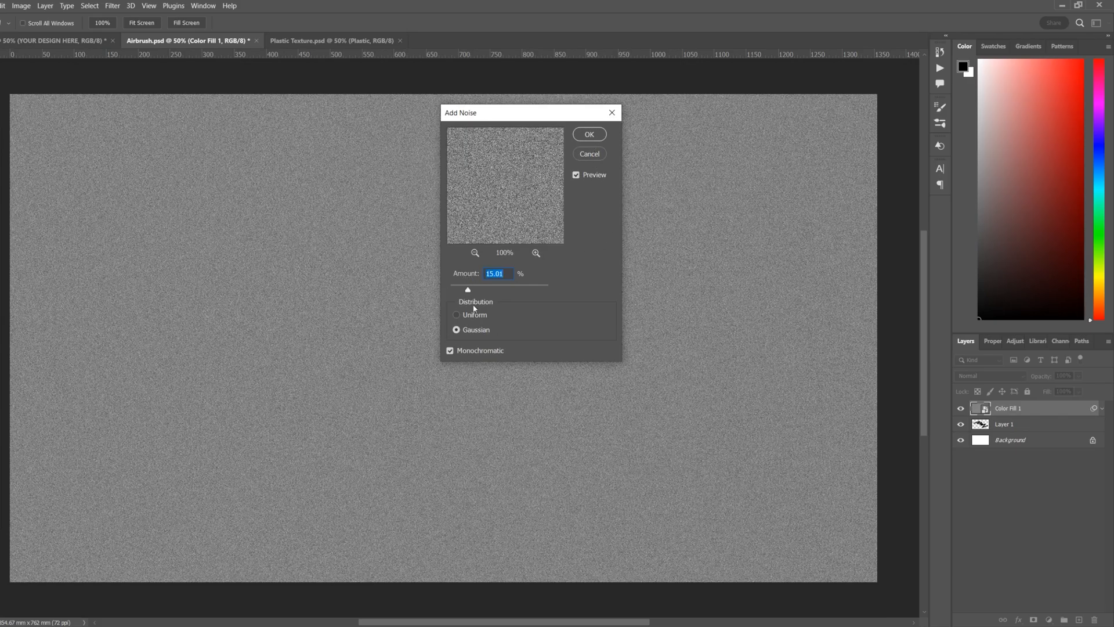
{"action": "mouse_move", "coordinate": [609, 202]}
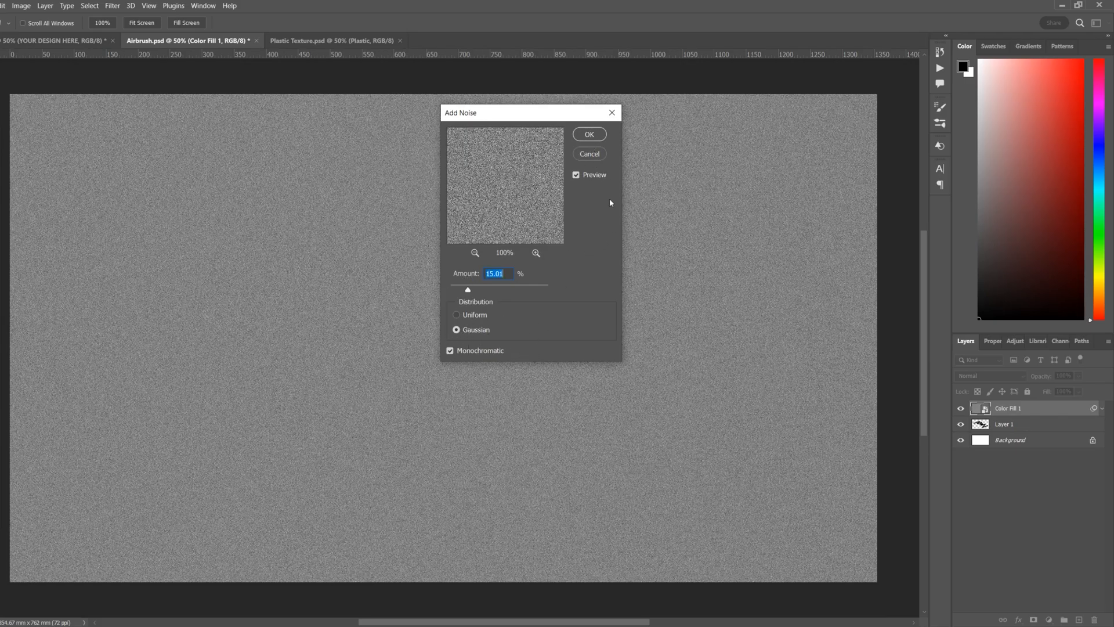
{"action": "left_click", "coordinate": [590, 135]}
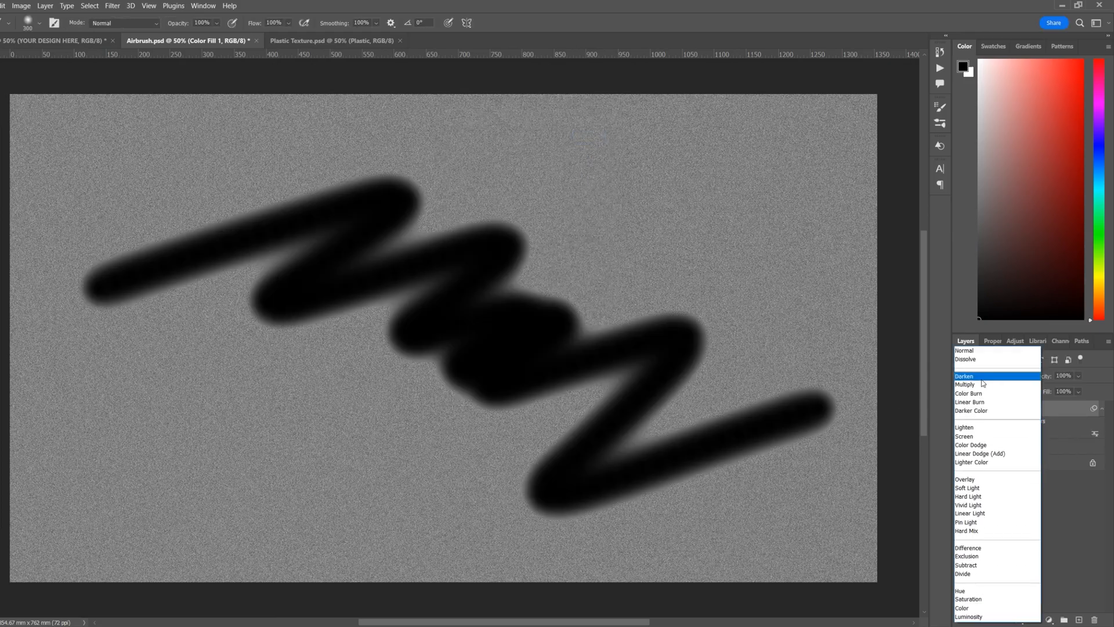
- Set the Color Fill 1 layer's blend mode to Darken
{"action": "left_click", "coordinate": [968, 488]}
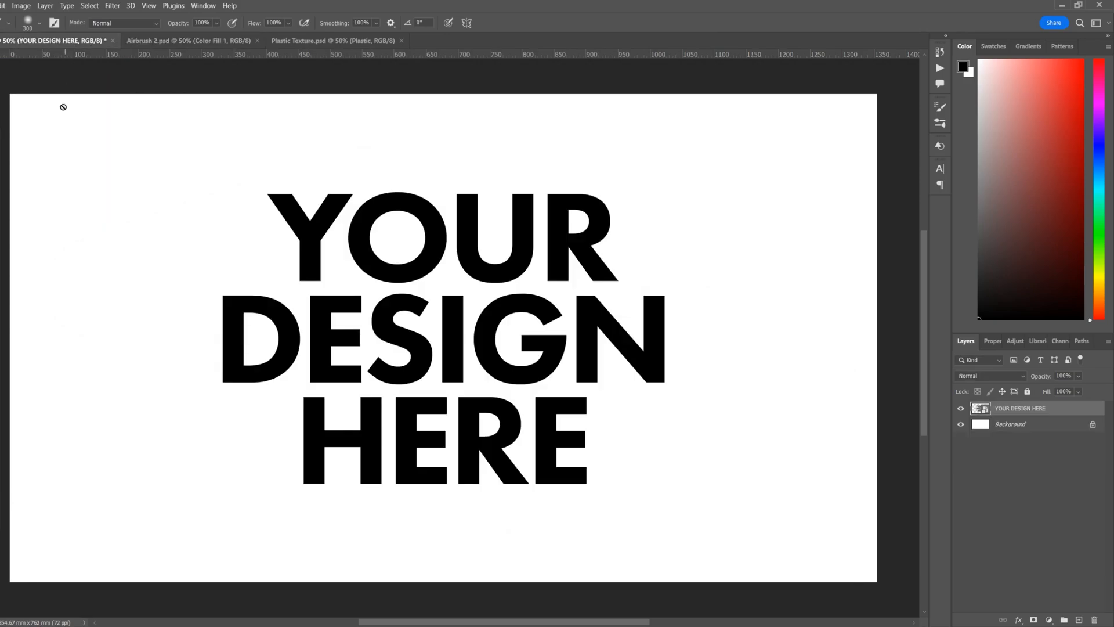
{"action": "mouse_move", "coordinate": [1018, 432]}
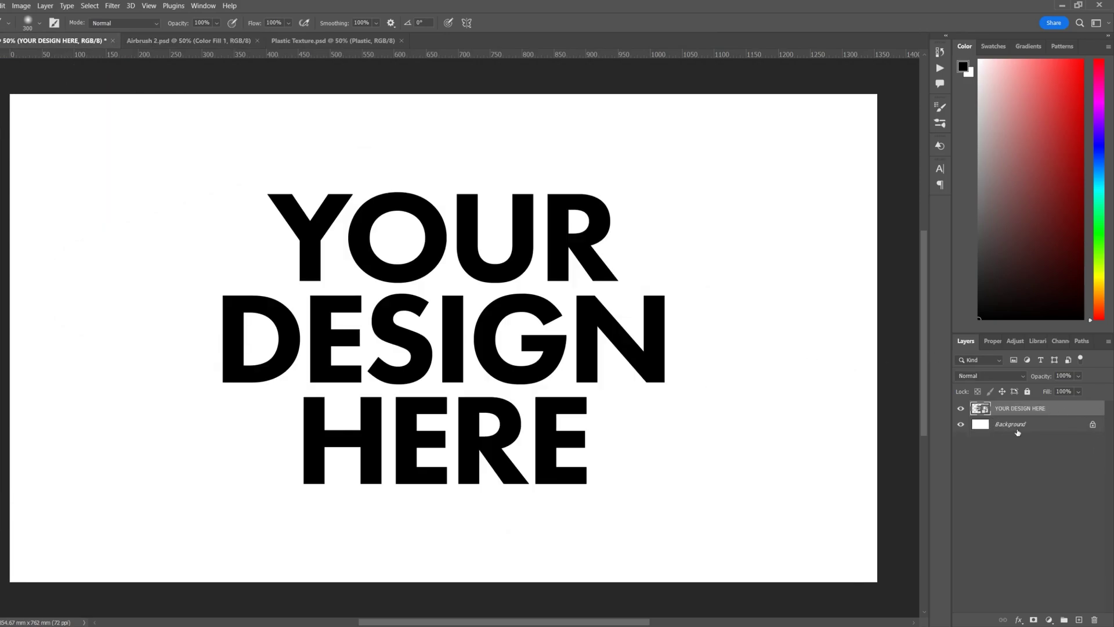
{"action": "mouse_move", "coordinate": [172, 15]}
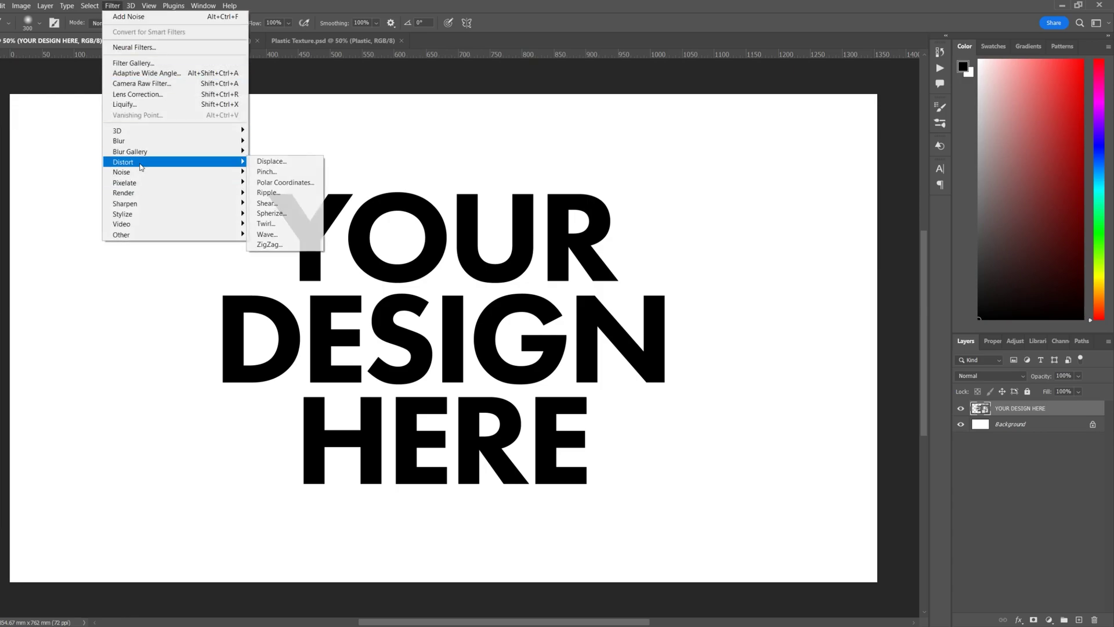
{"action": "mouse_move", "coordinate": [278, 161]}
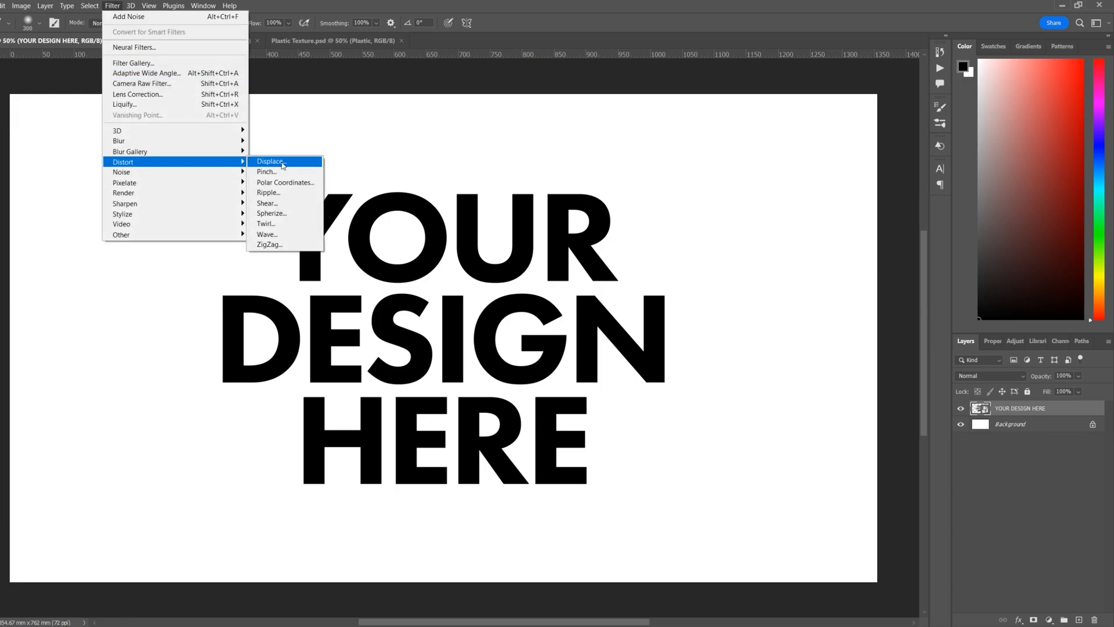
- Start a Displace filter on the text with scale 10 horizontal and vertical
{"action": "left_click", "coordinate": [270, 162]}
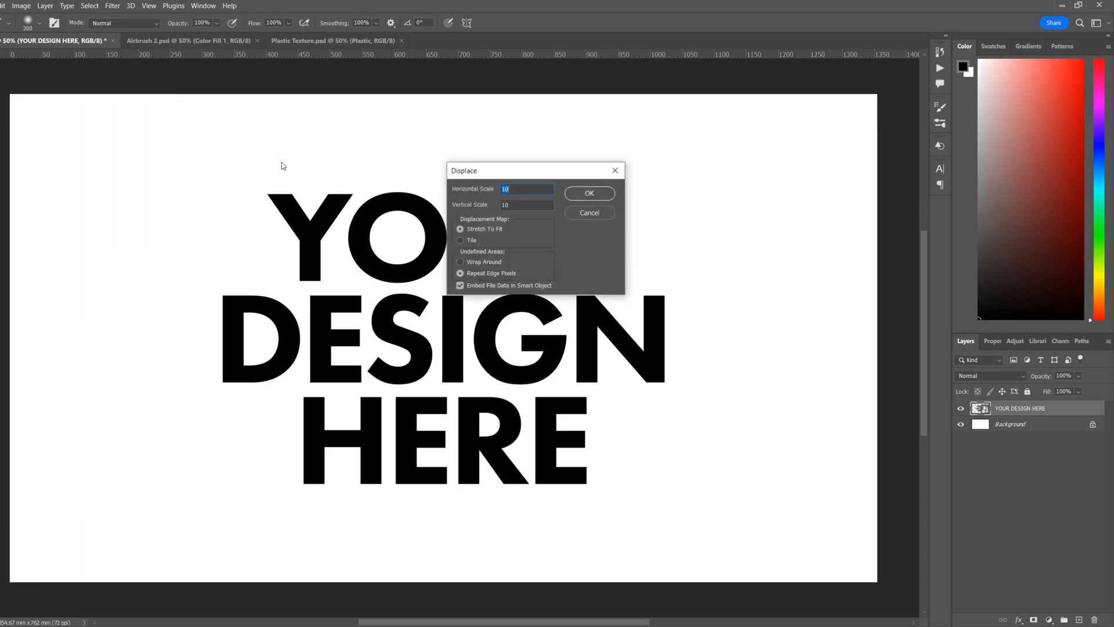
{"action": "mouse_move", "coordinate": [508, 201]}
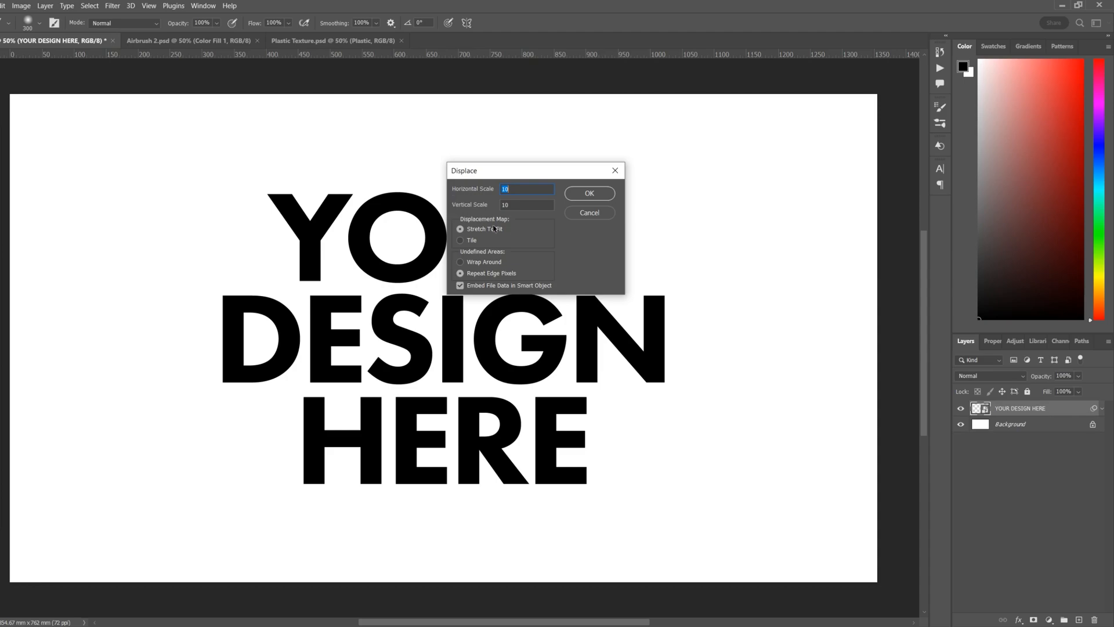
{"action": "mouse_move", "coordinate": [499, 282]}
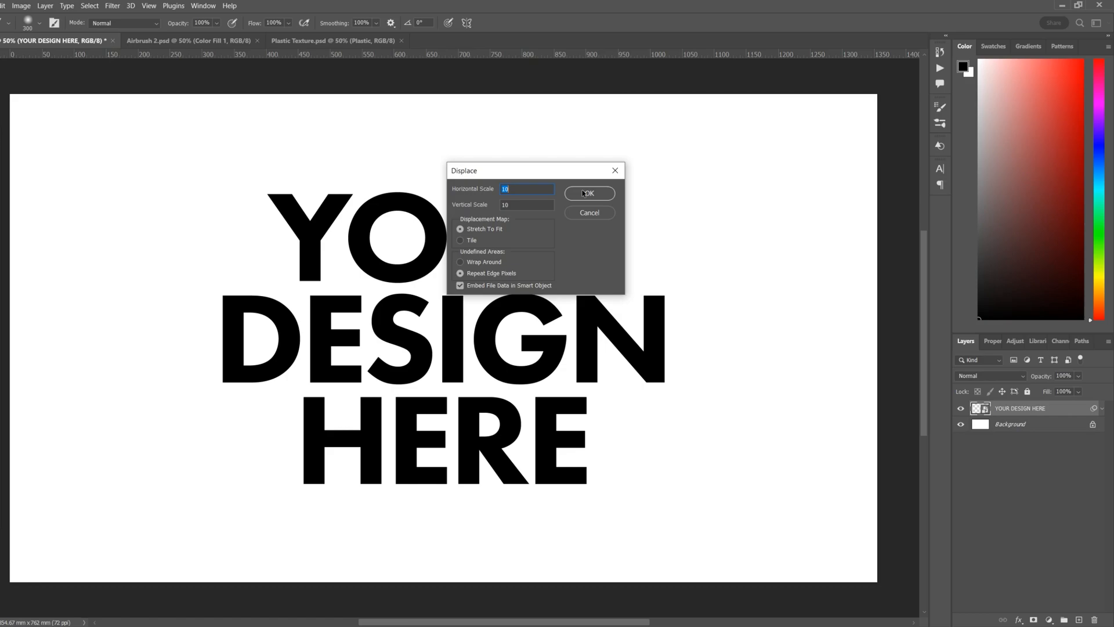
- Confirm the Displace settings and choose Airbrush 2.psd as the displacement map
{"action": "left_click", "coordinate": [589, 193]}
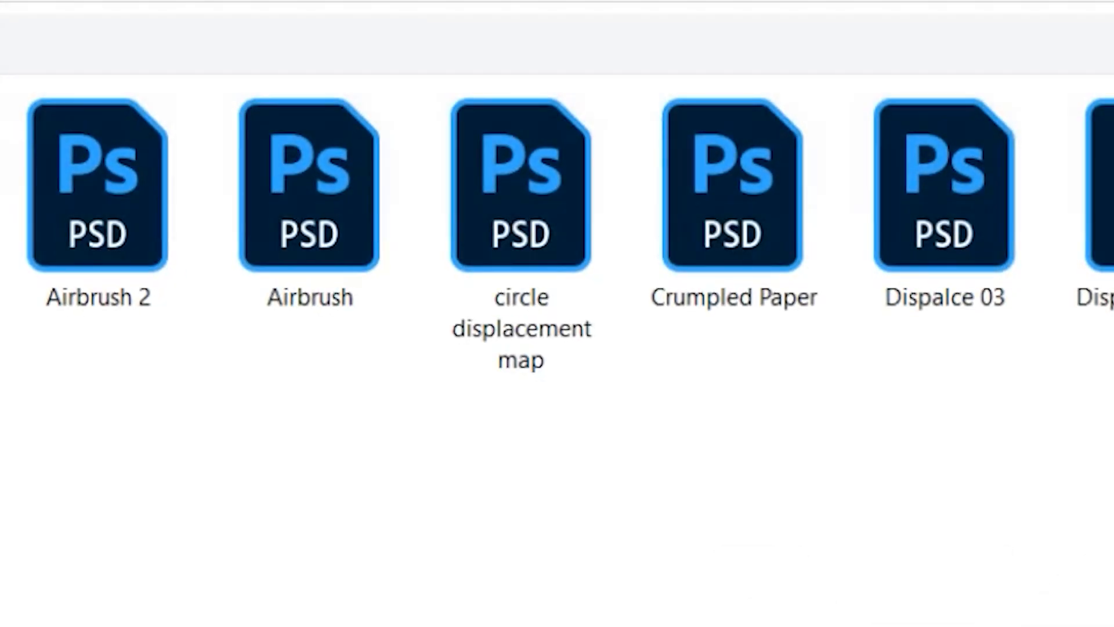
{"action": "left_click", "coordinate": [522, 183]}
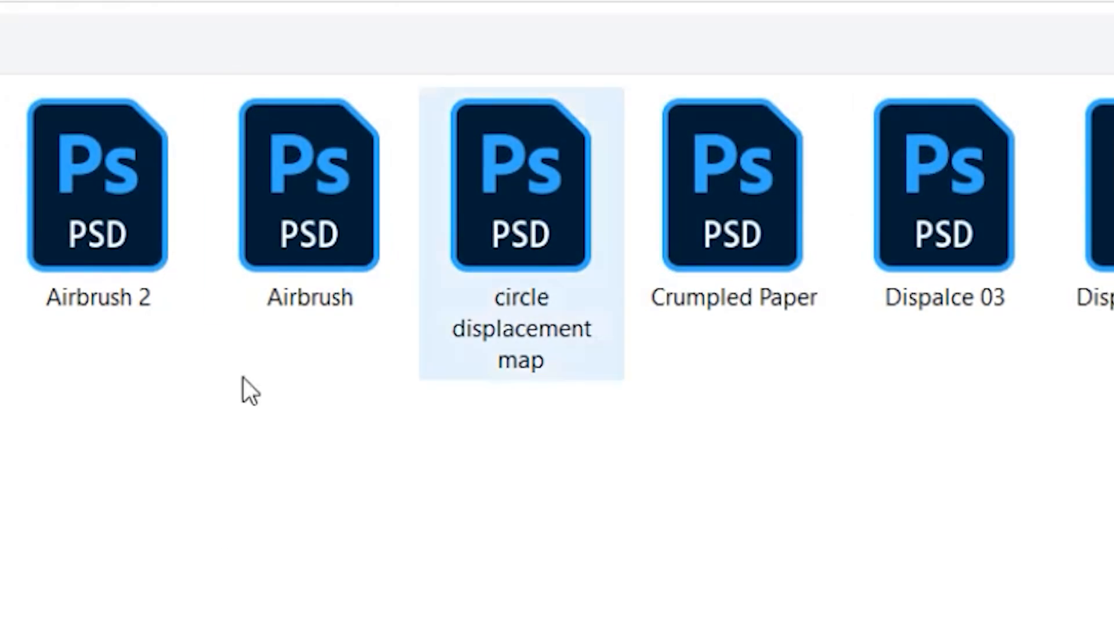
{"action": "left_click", "coordinate": [135, 517]}
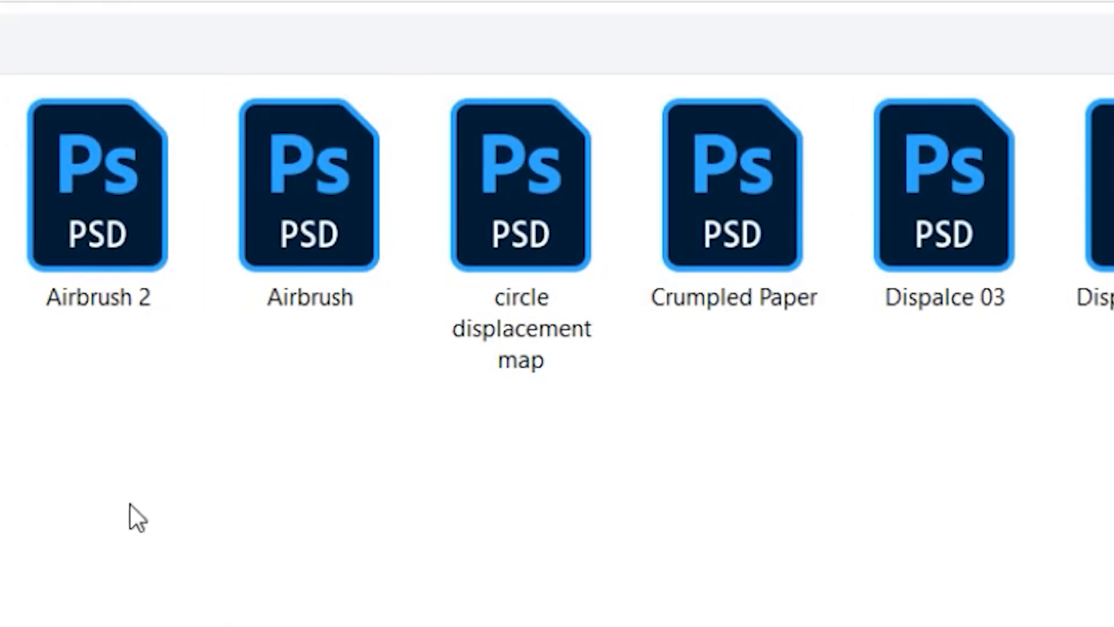
{"action": "left_click", "coordinate": [100, 178]}
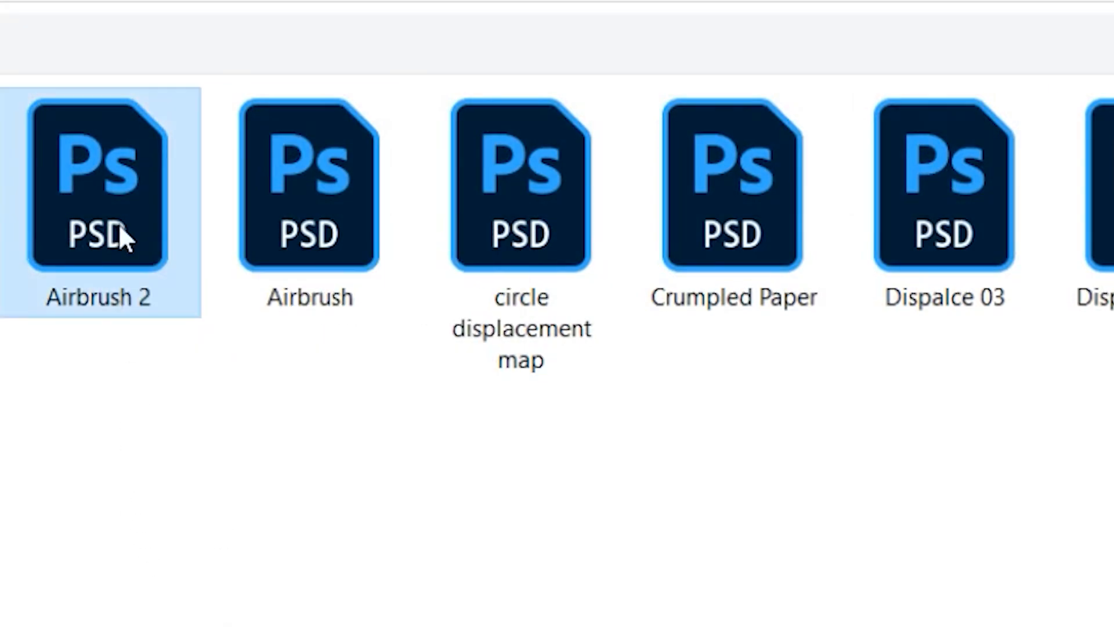
{"action": "double_click", "coordinate": [100, 183]}
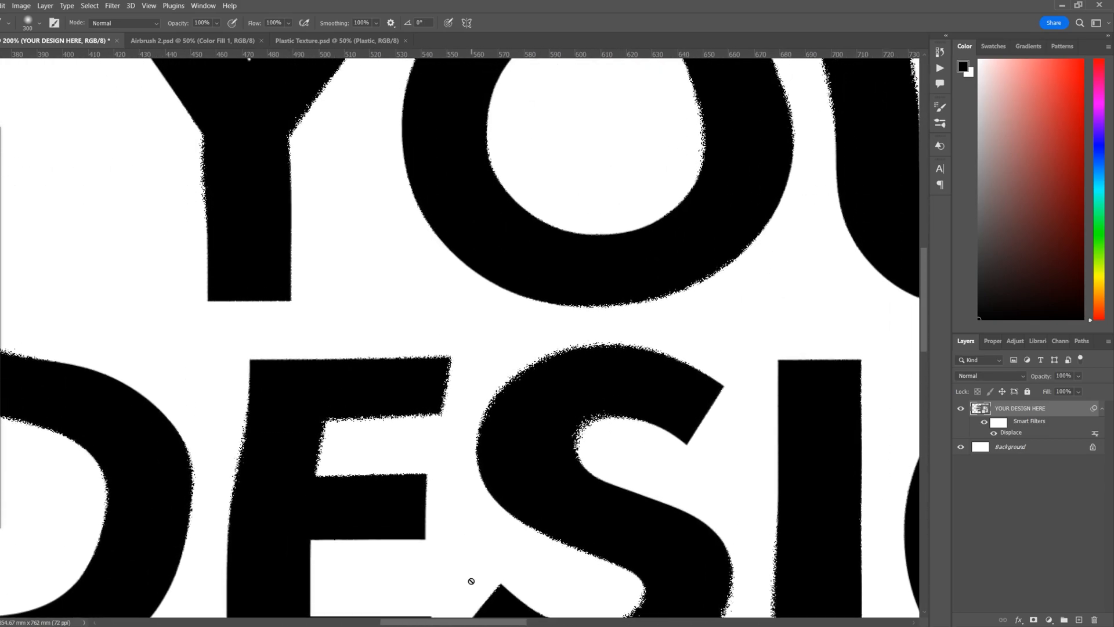
- View the Plastic Texture document, then return to the YOUR DESIGN HERE poster
{"action": "left_click", "coordinate": [192, 41]}
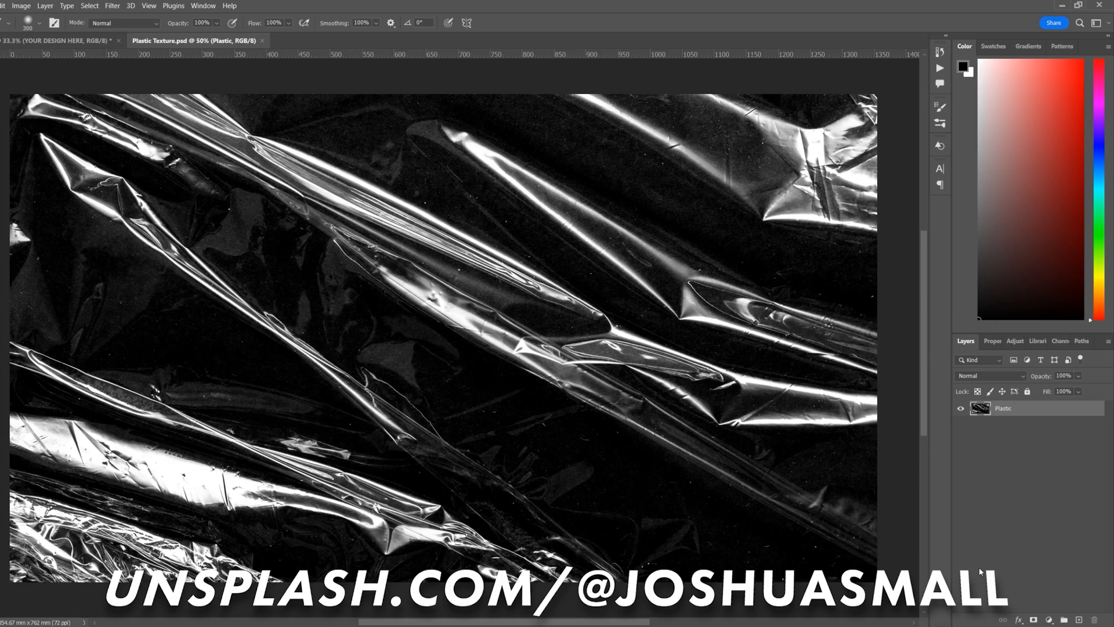
{"action": "mouse_move", "coordinate": [348, 317]}
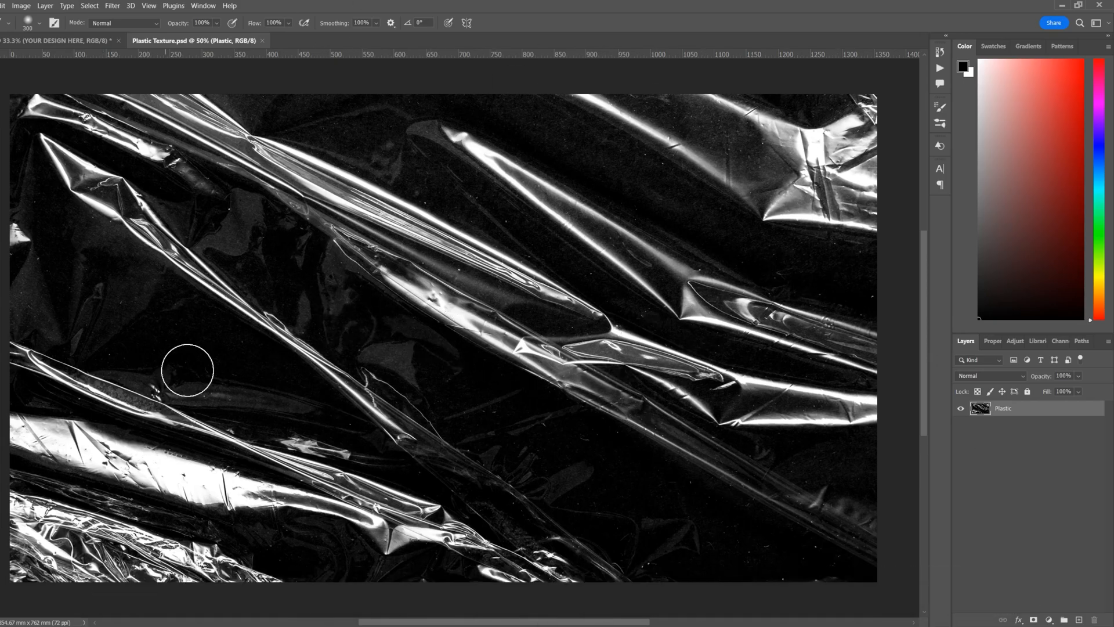
{"action": "left_click", "coordinate": [60, 41]}
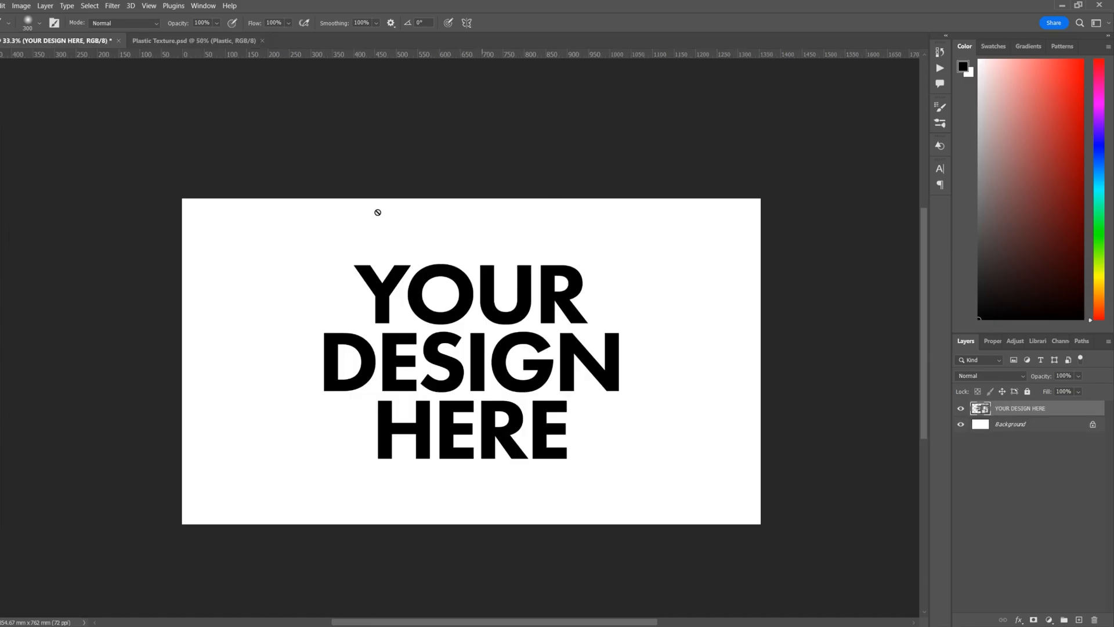
{"action": "mouse_move", "coordinate": [104, 11]}
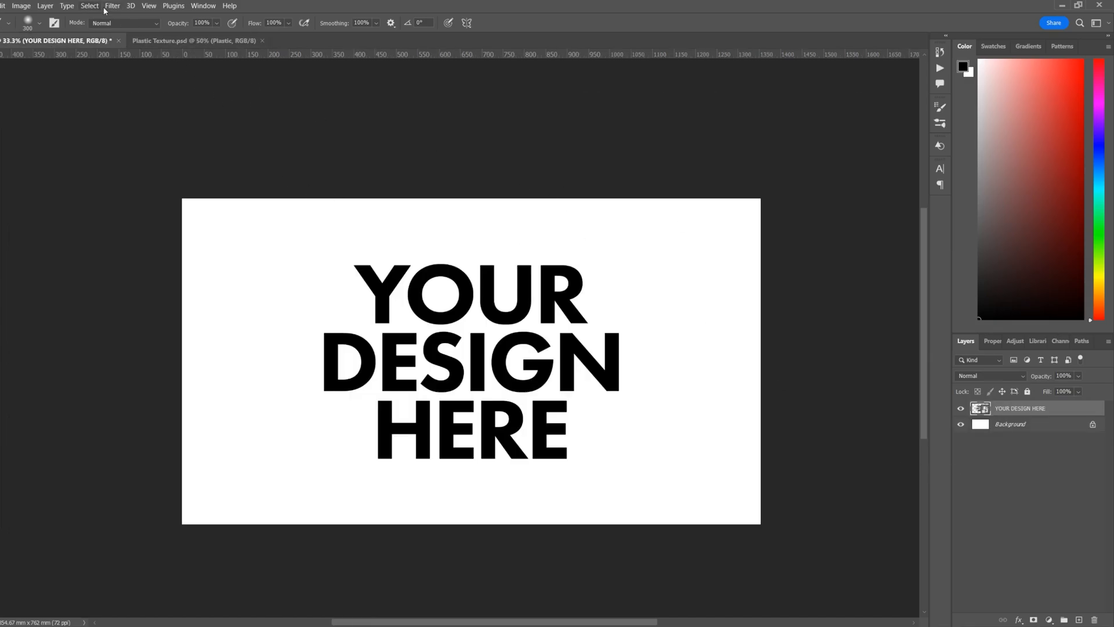
- Apply a 50-scale Displace using Plastic Texture.psd as the displacement map
{"action": "left_click", "coordinate": [111, 6]}
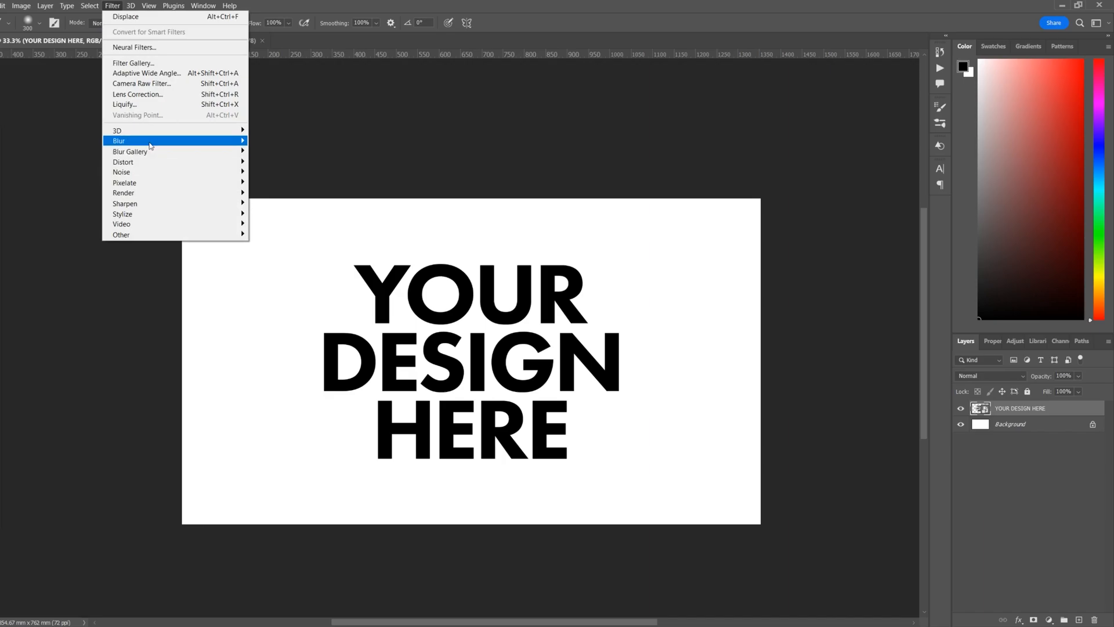
{"action": "left_click", "coordinate": [126, 16]}
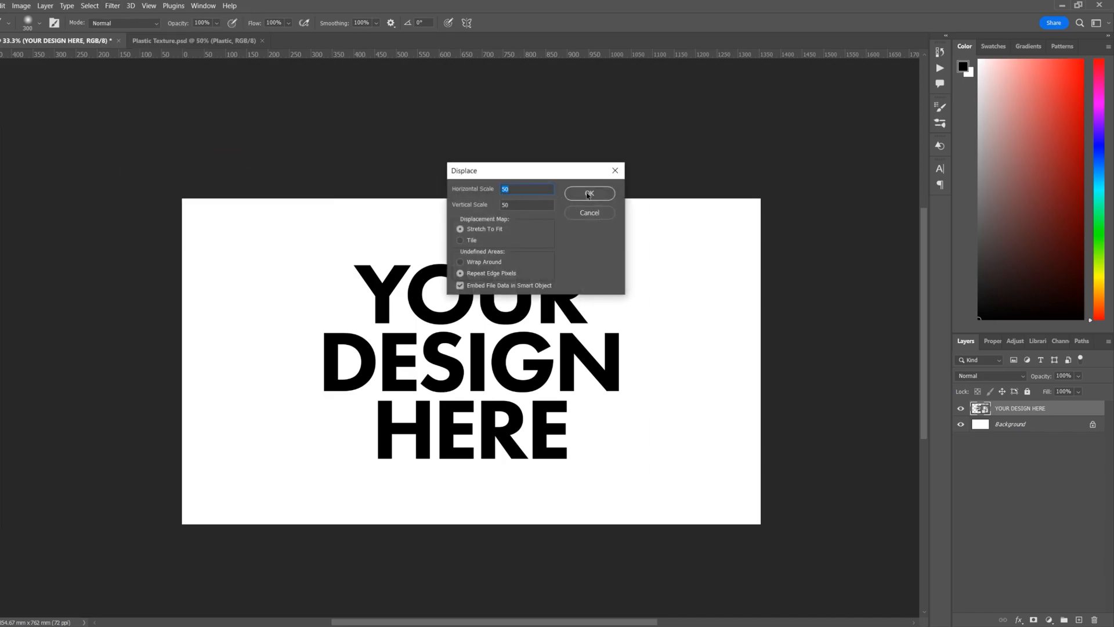
{"action": "left_click", "coordinate": [589, 194]}
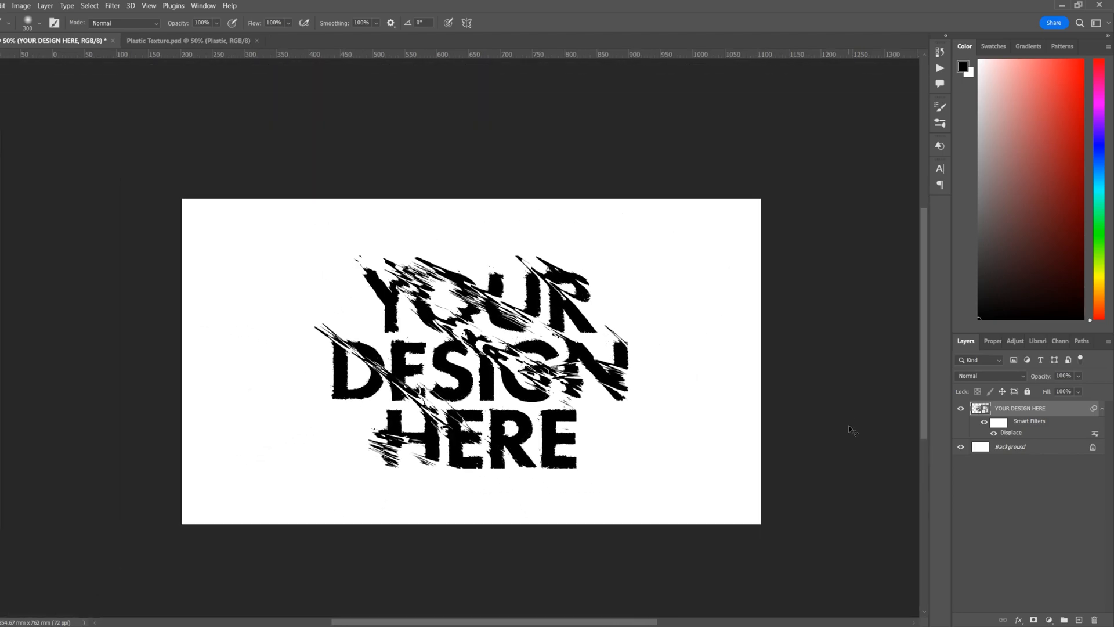
- Select all of the plastic wrap texture, then return to the YOUR DESIGN HERE poster
{"action": "left_click", "coordinate": [192, 40]}
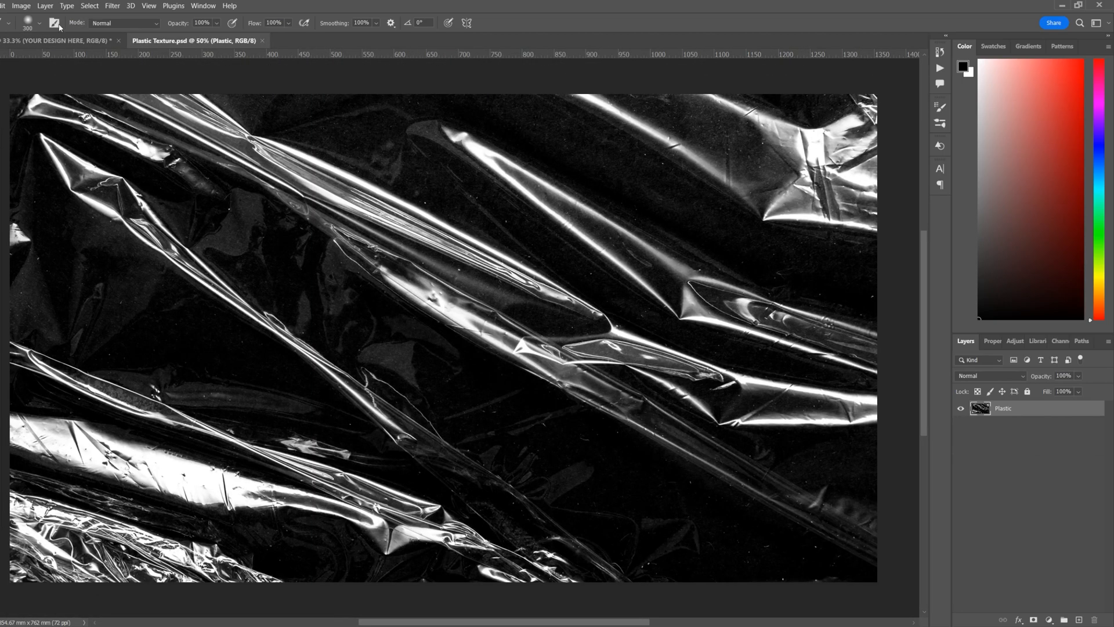
{"action": "left_click", "coordinate": [53, 41]}
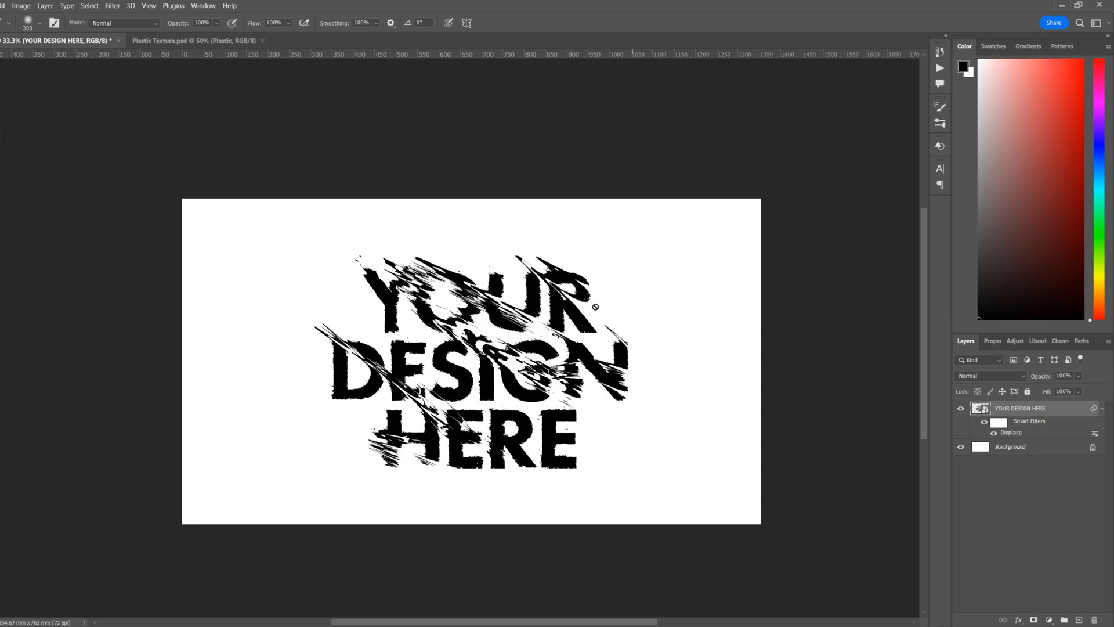
{"action": "left_click", "coordinate": [193, 41]}
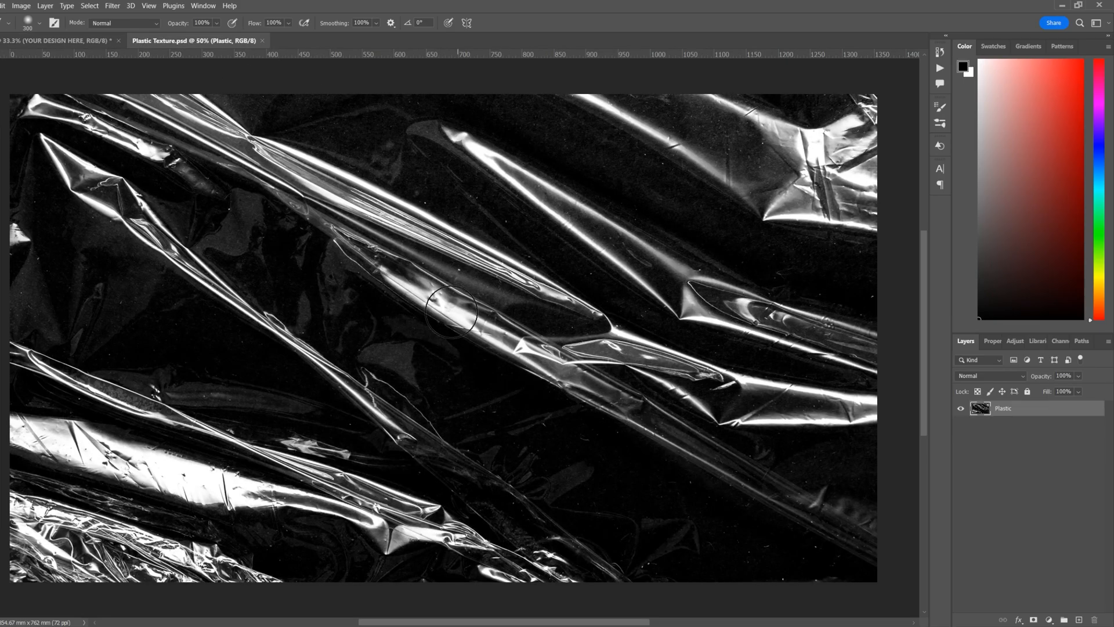
{"action": "mouse_move", "coordinate": [255, 51]}
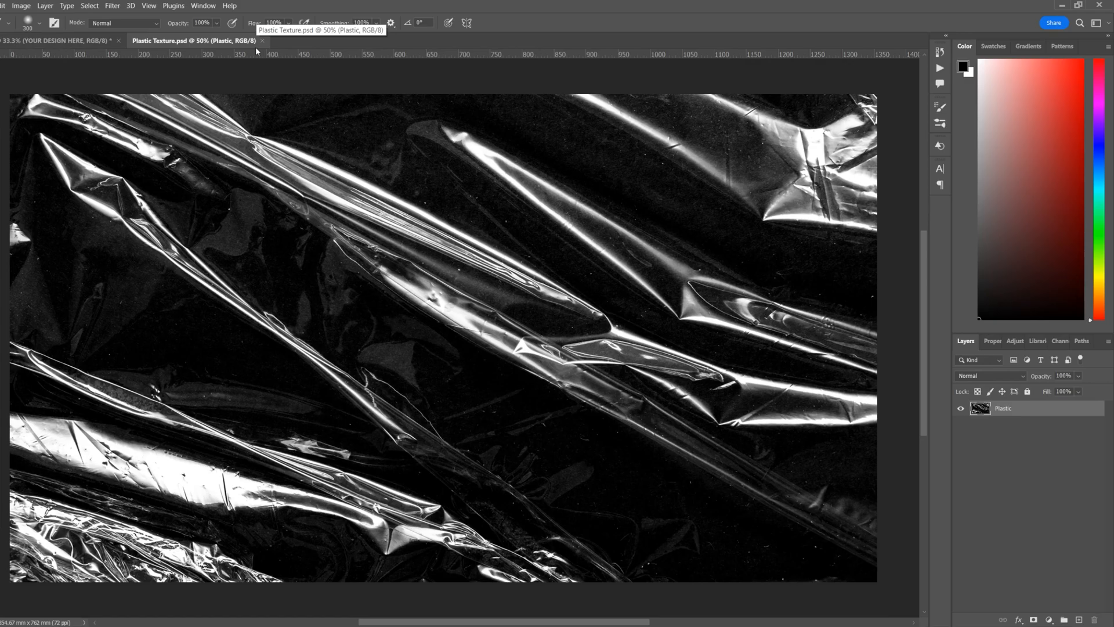
{"action": "key", "text": "ctrl+a"}
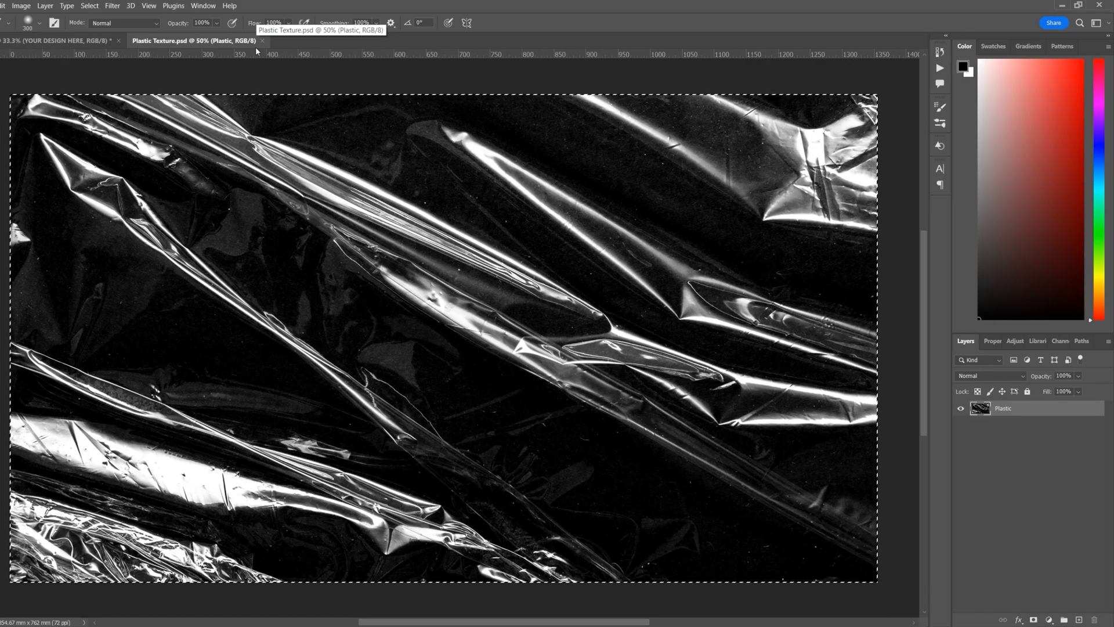
{"action": "left_click", "coordinate": [57, 41]}
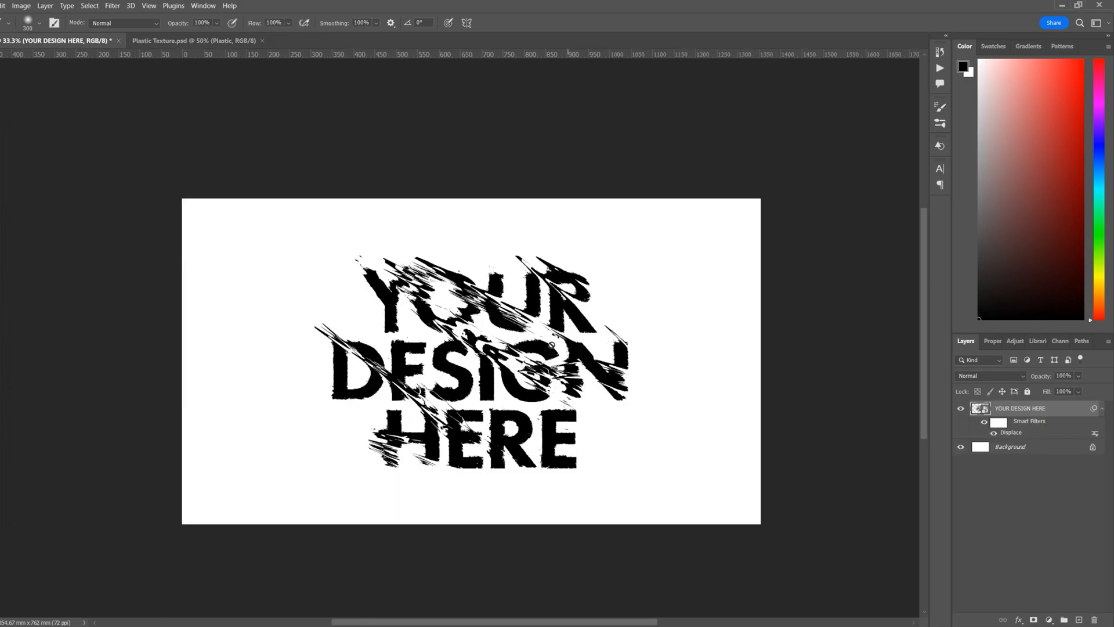